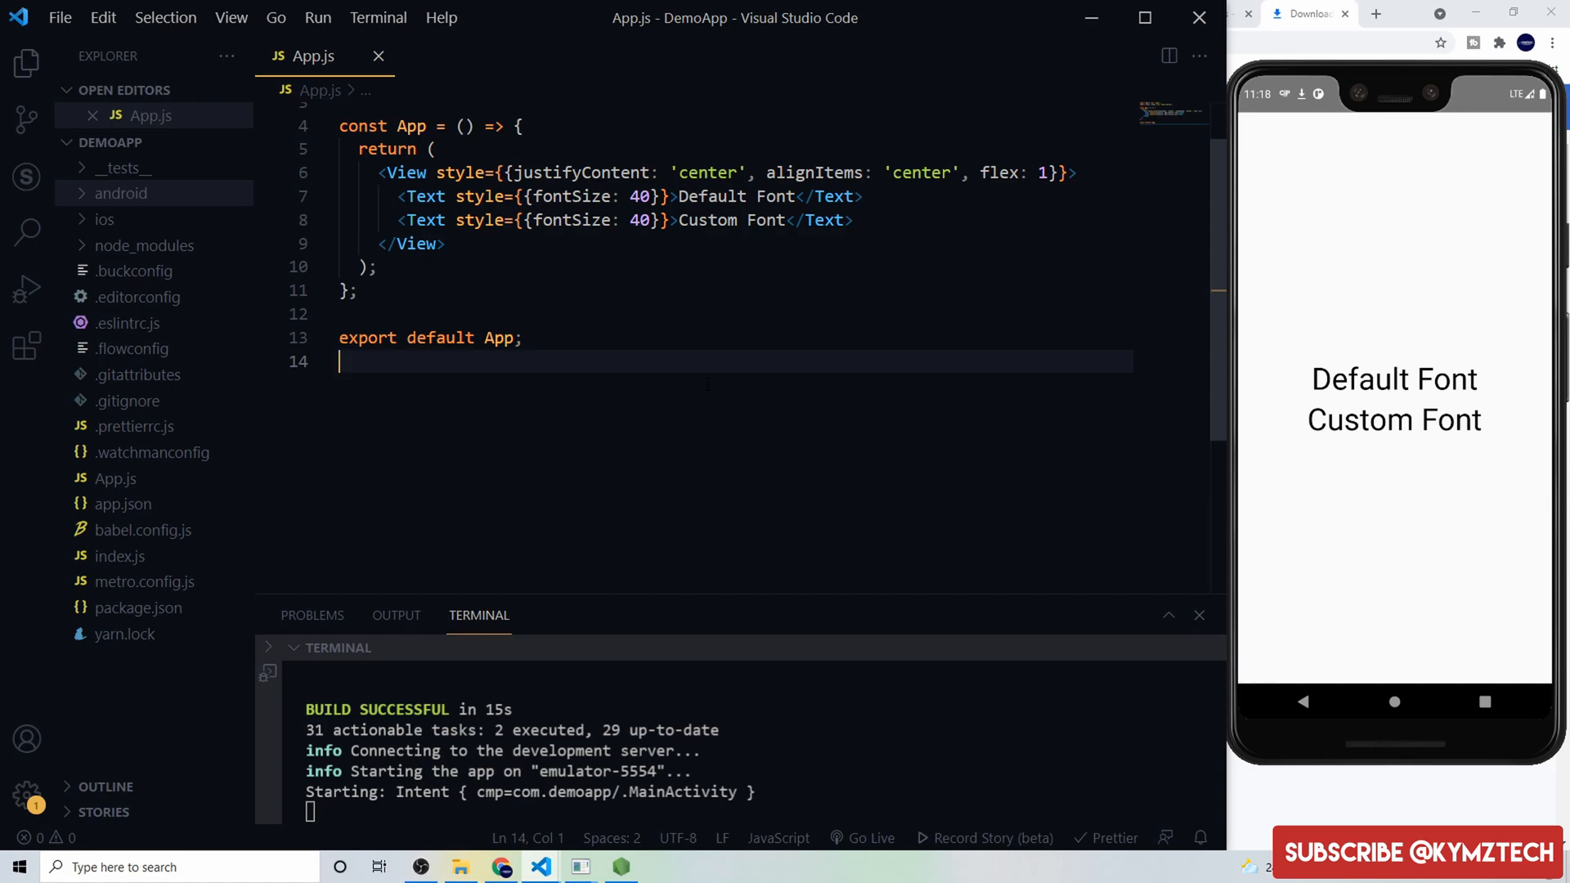
pyautogui.moveTo(1355, 331)
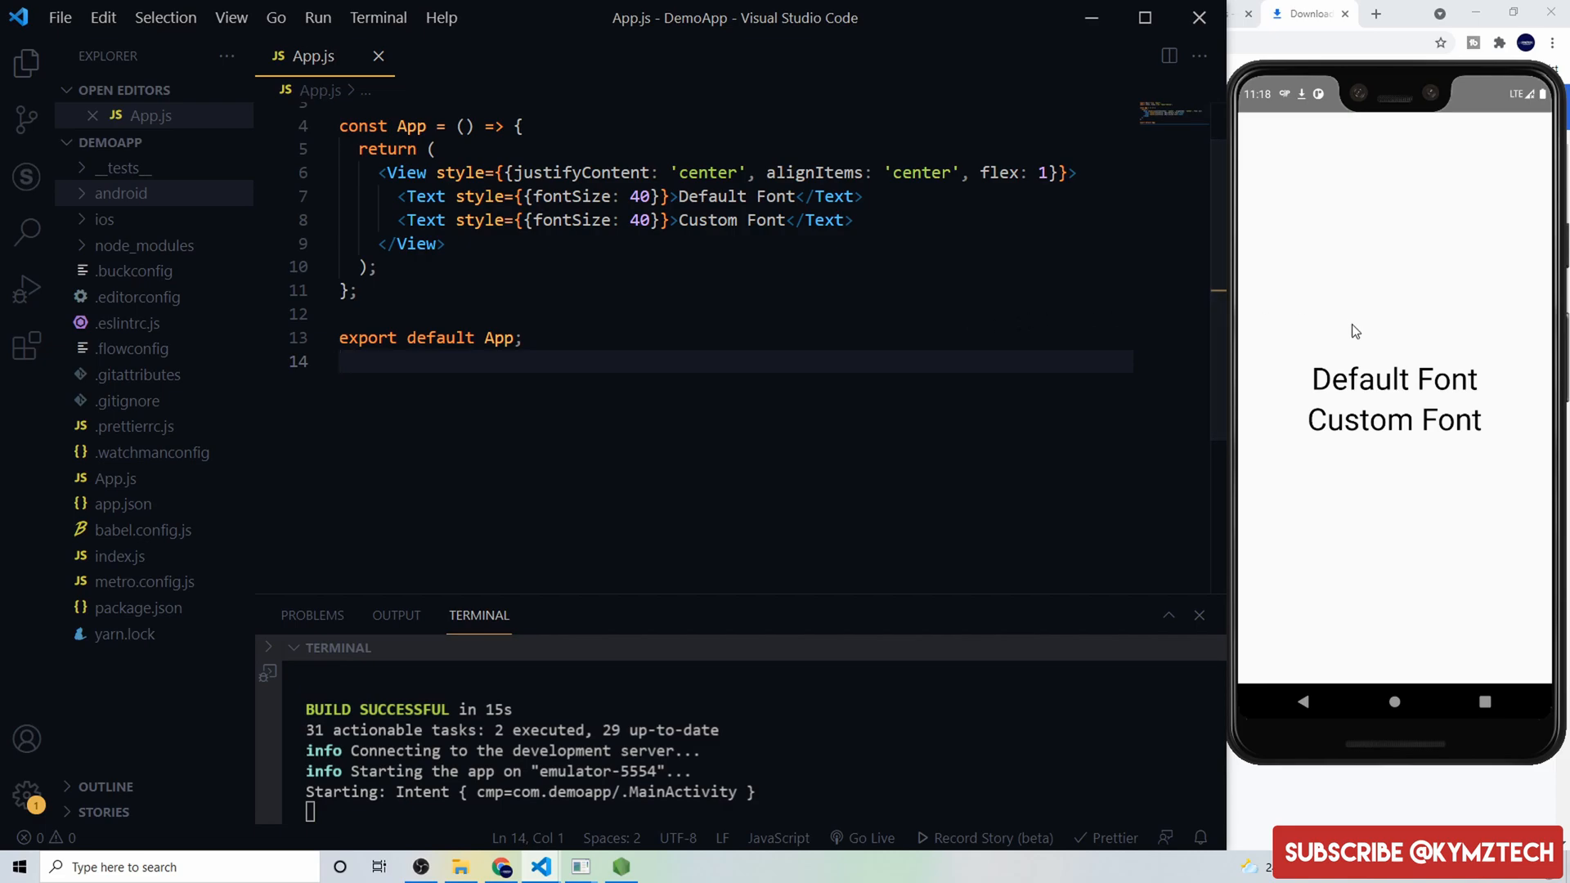
pyautogui.moveTo(1361, 379)
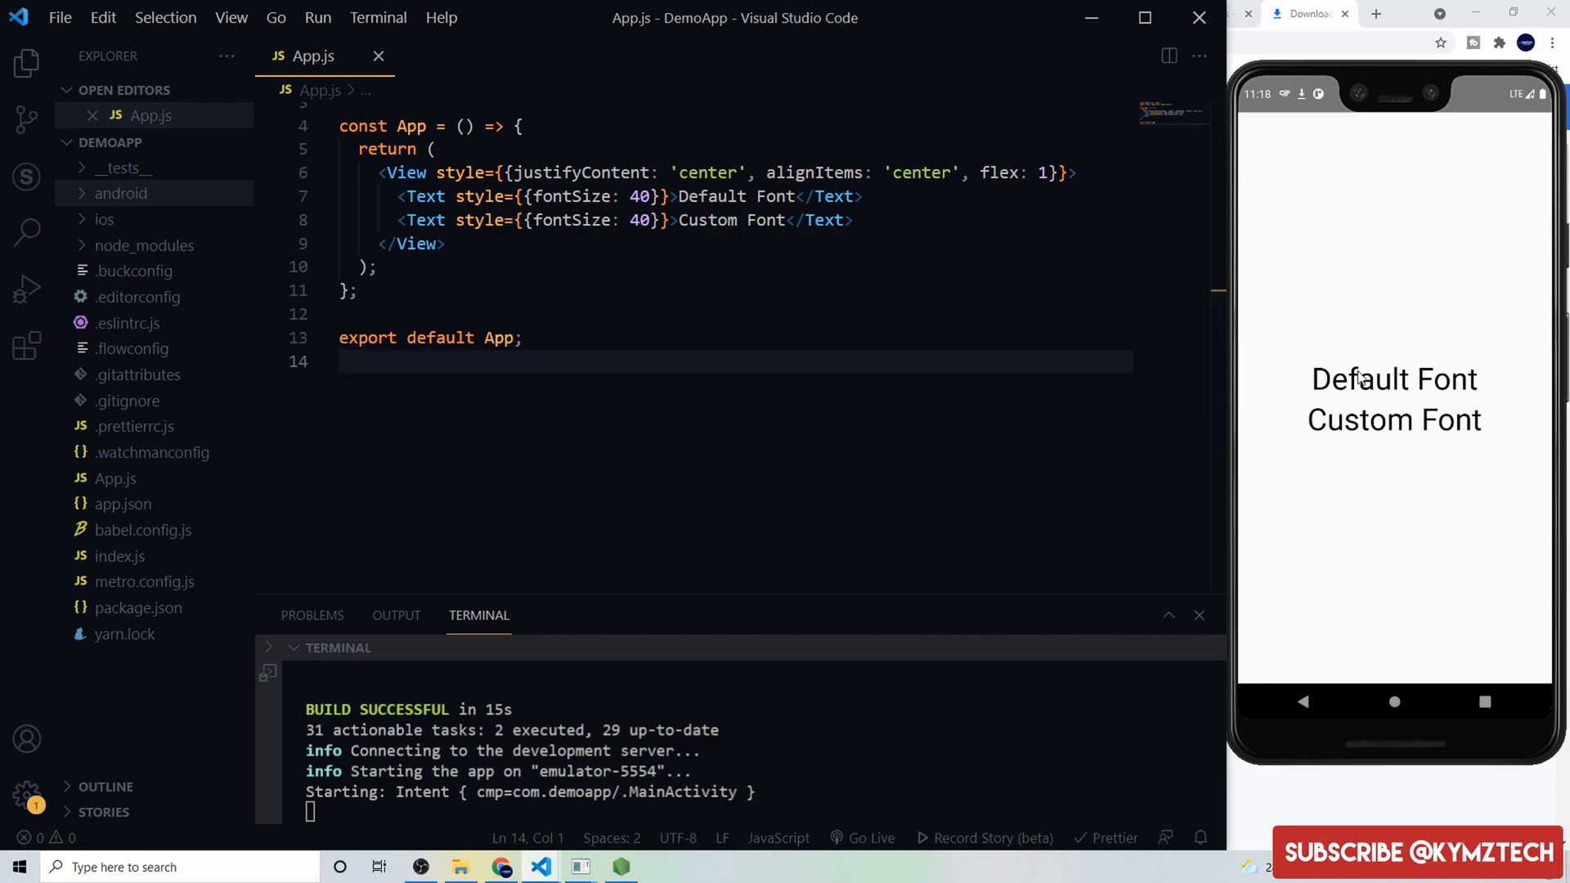
pyautogui.moveTo(1386, 436)
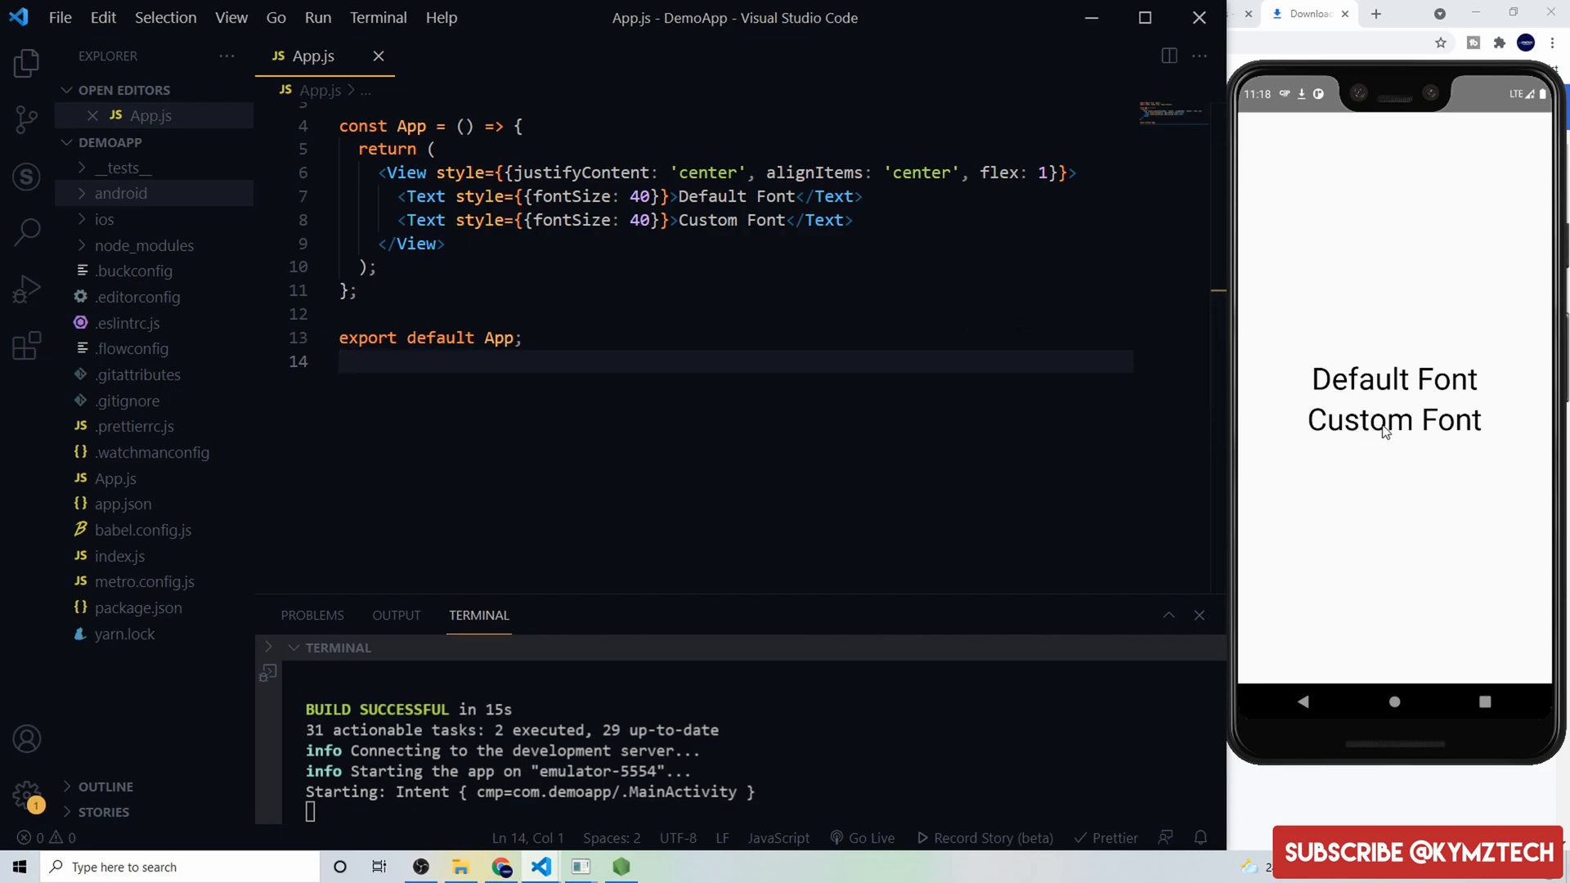
pyautogui.moveTo(1381, 435)
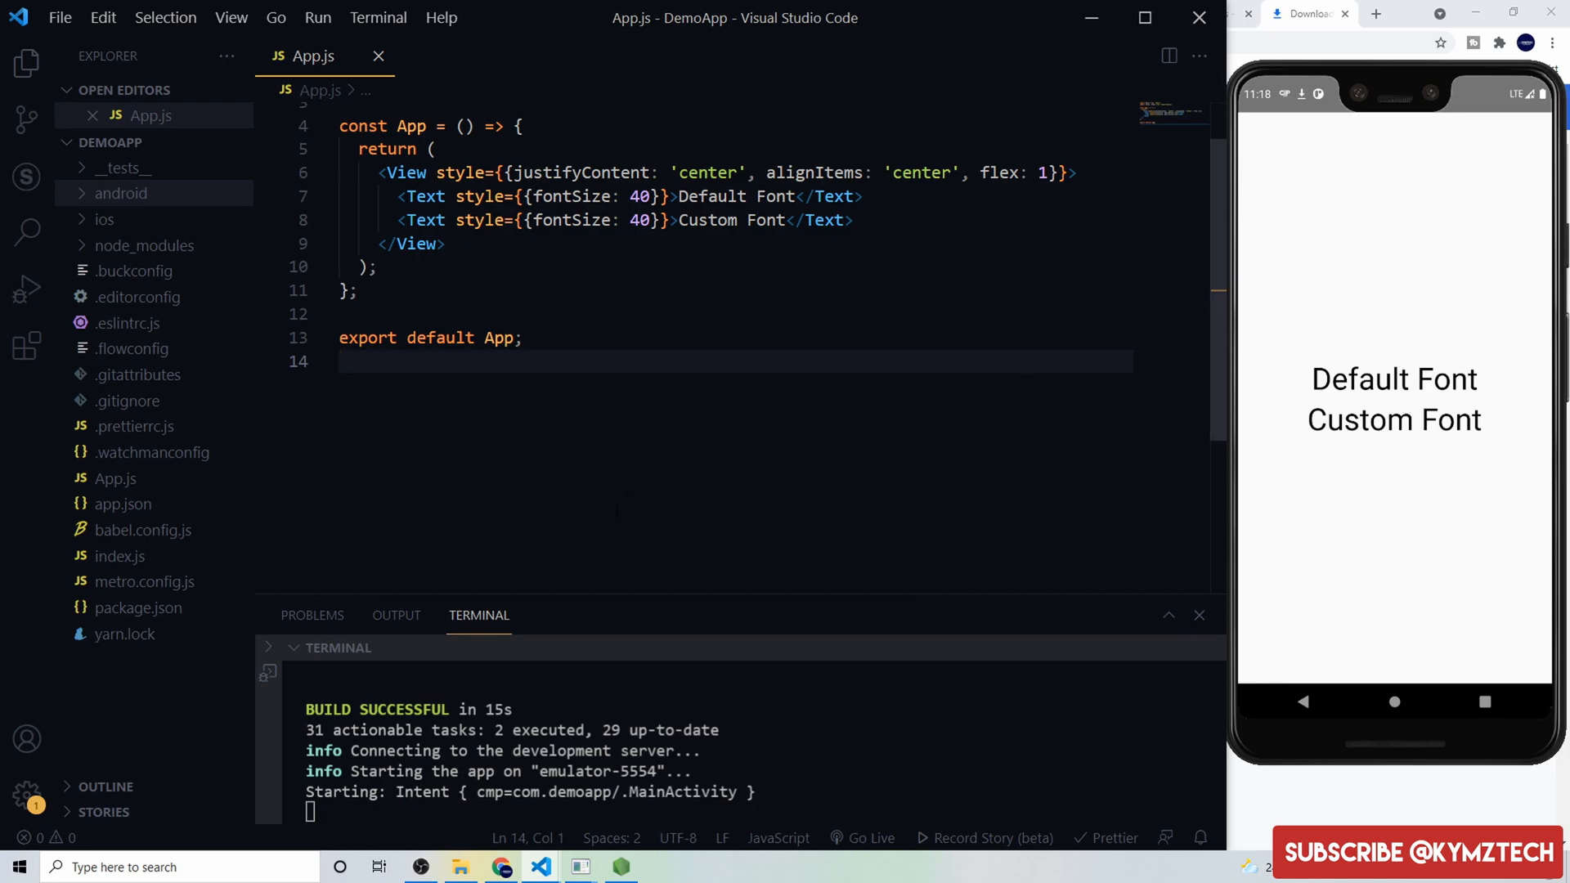
pyautogui.moveTo(494, 864)
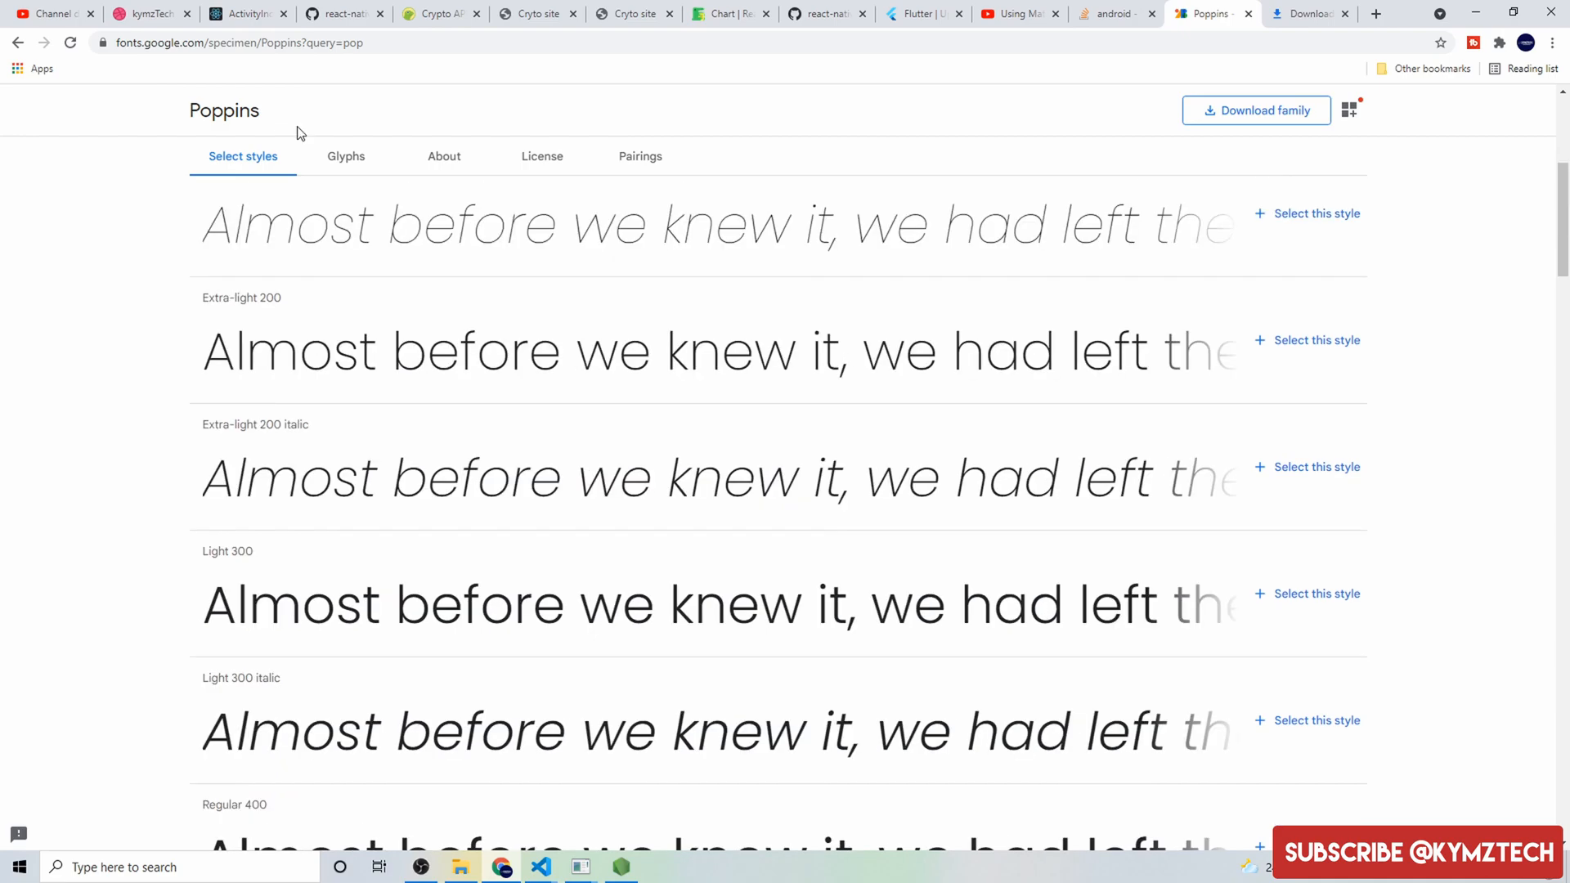
pyautogui.moveTo(275, 110)
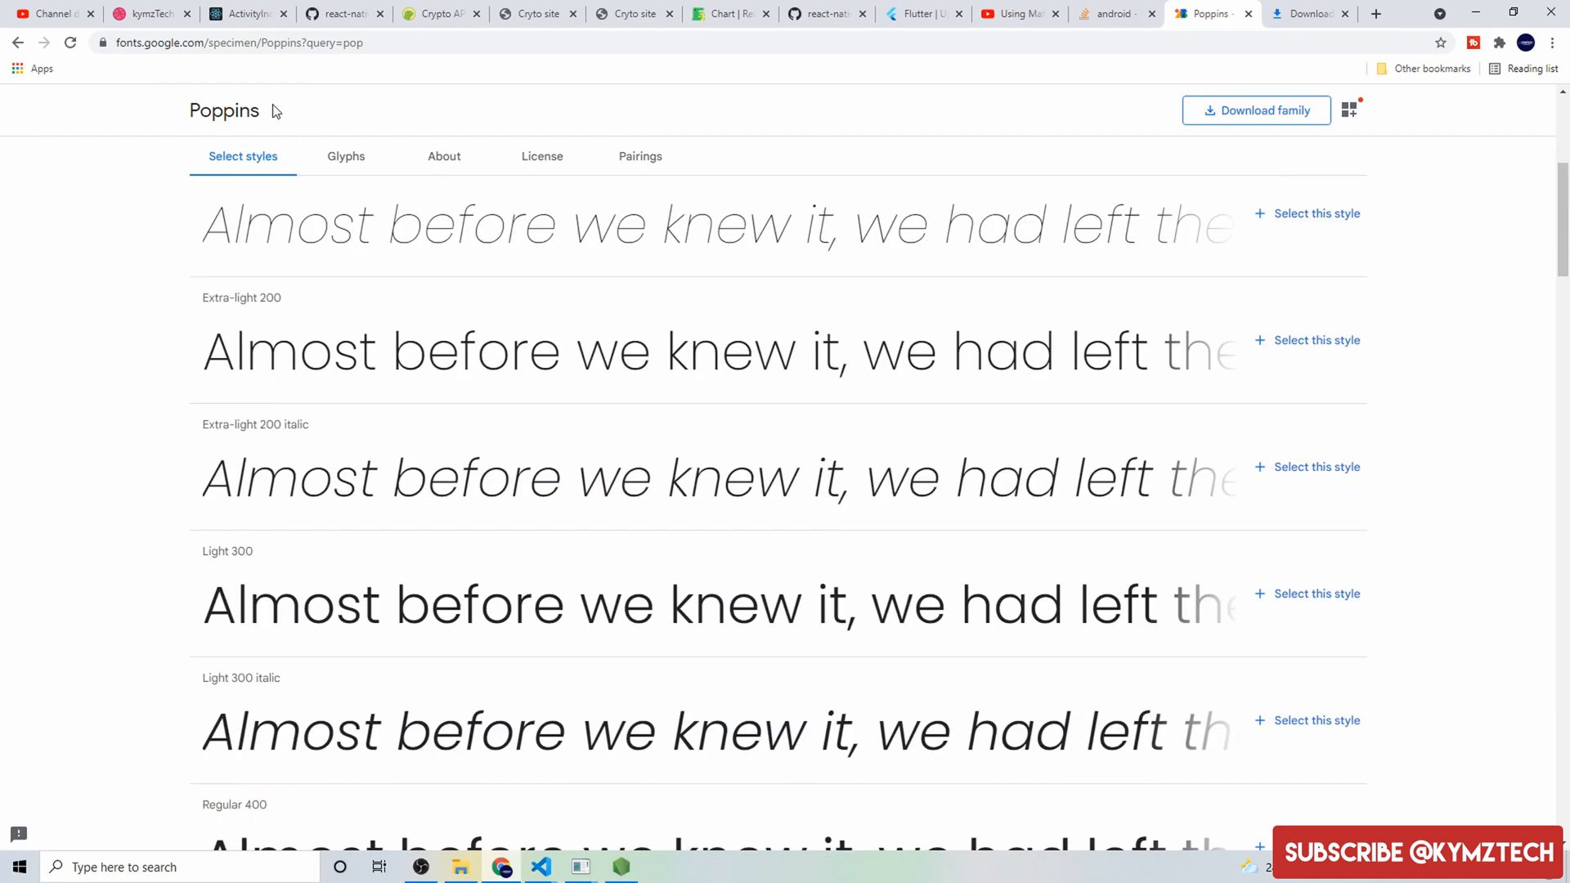
# - Select the Poppins Regular 400 style on Google Fonts and download the family
pyautogui.scroll(-3)
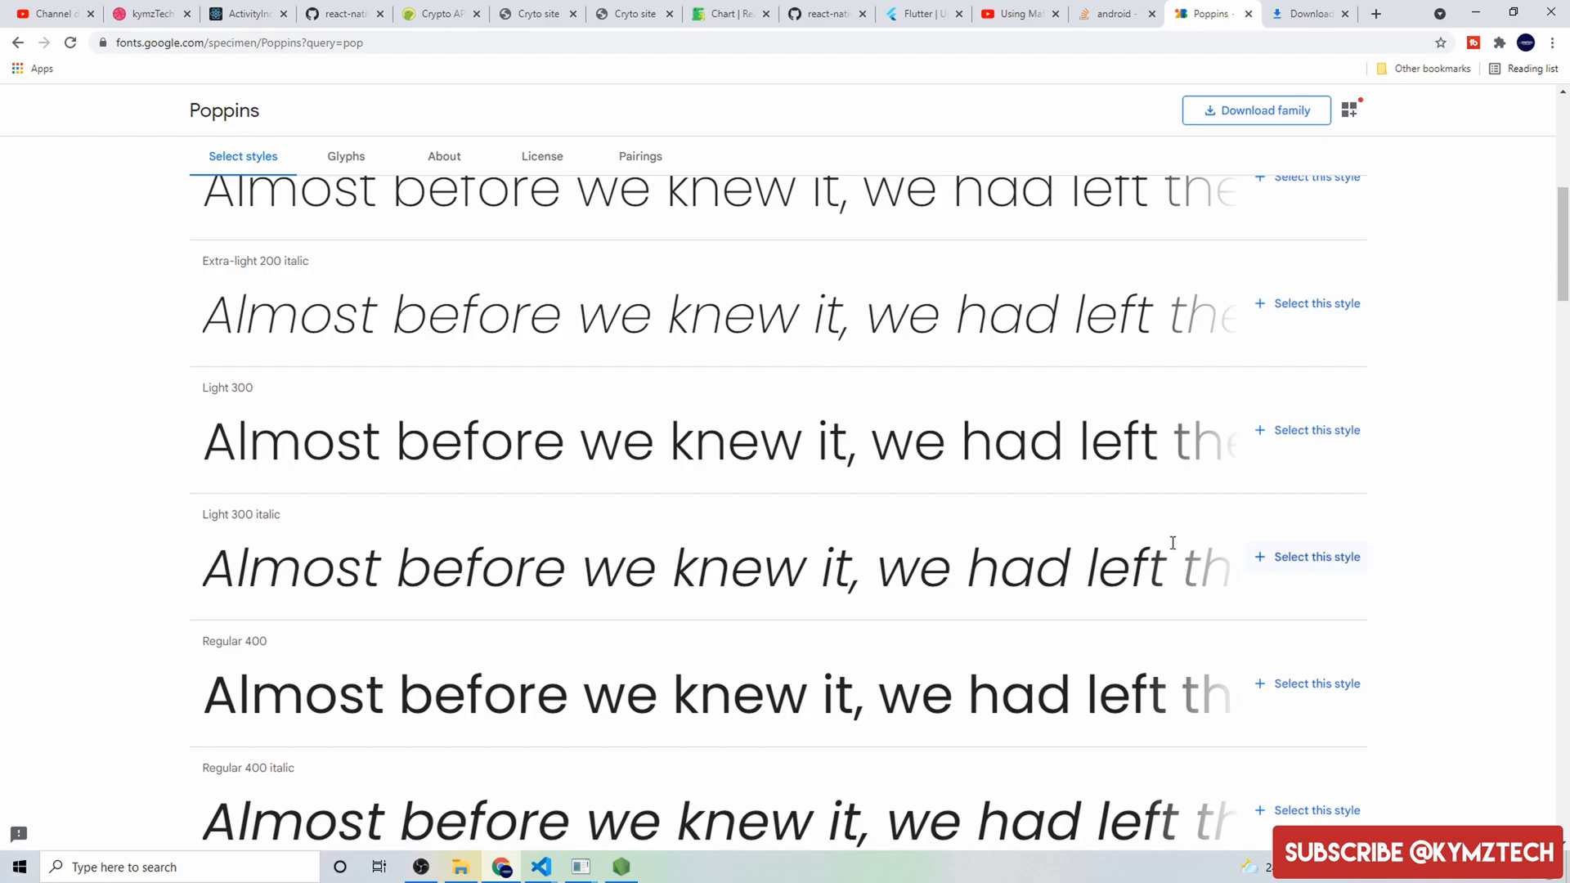
pyautogui.scroll(-3)
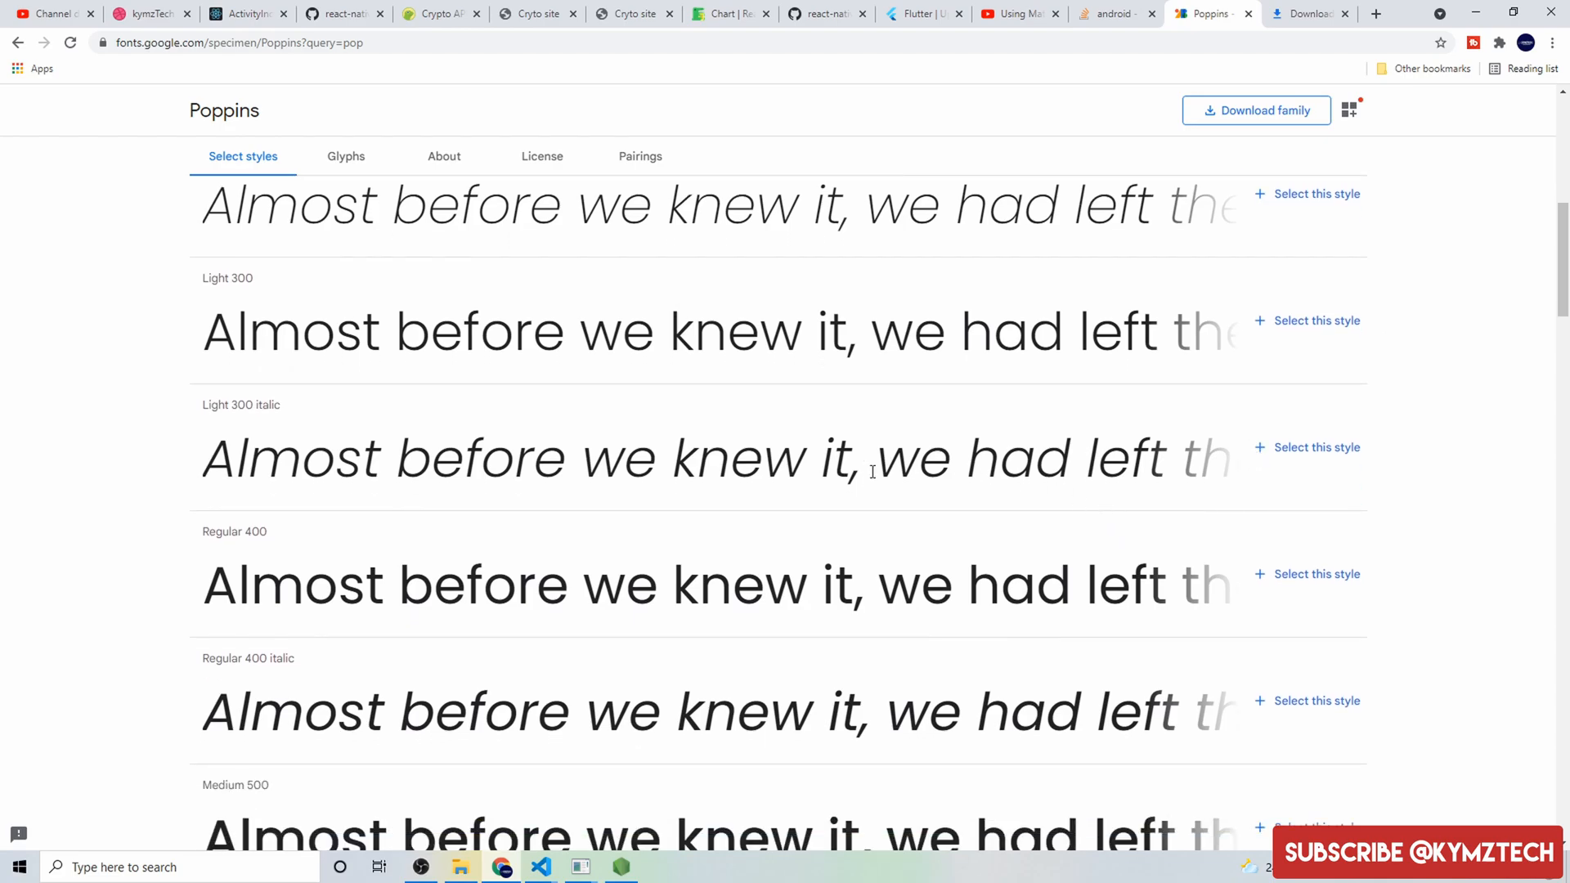
pyautogui.scroll(-3)
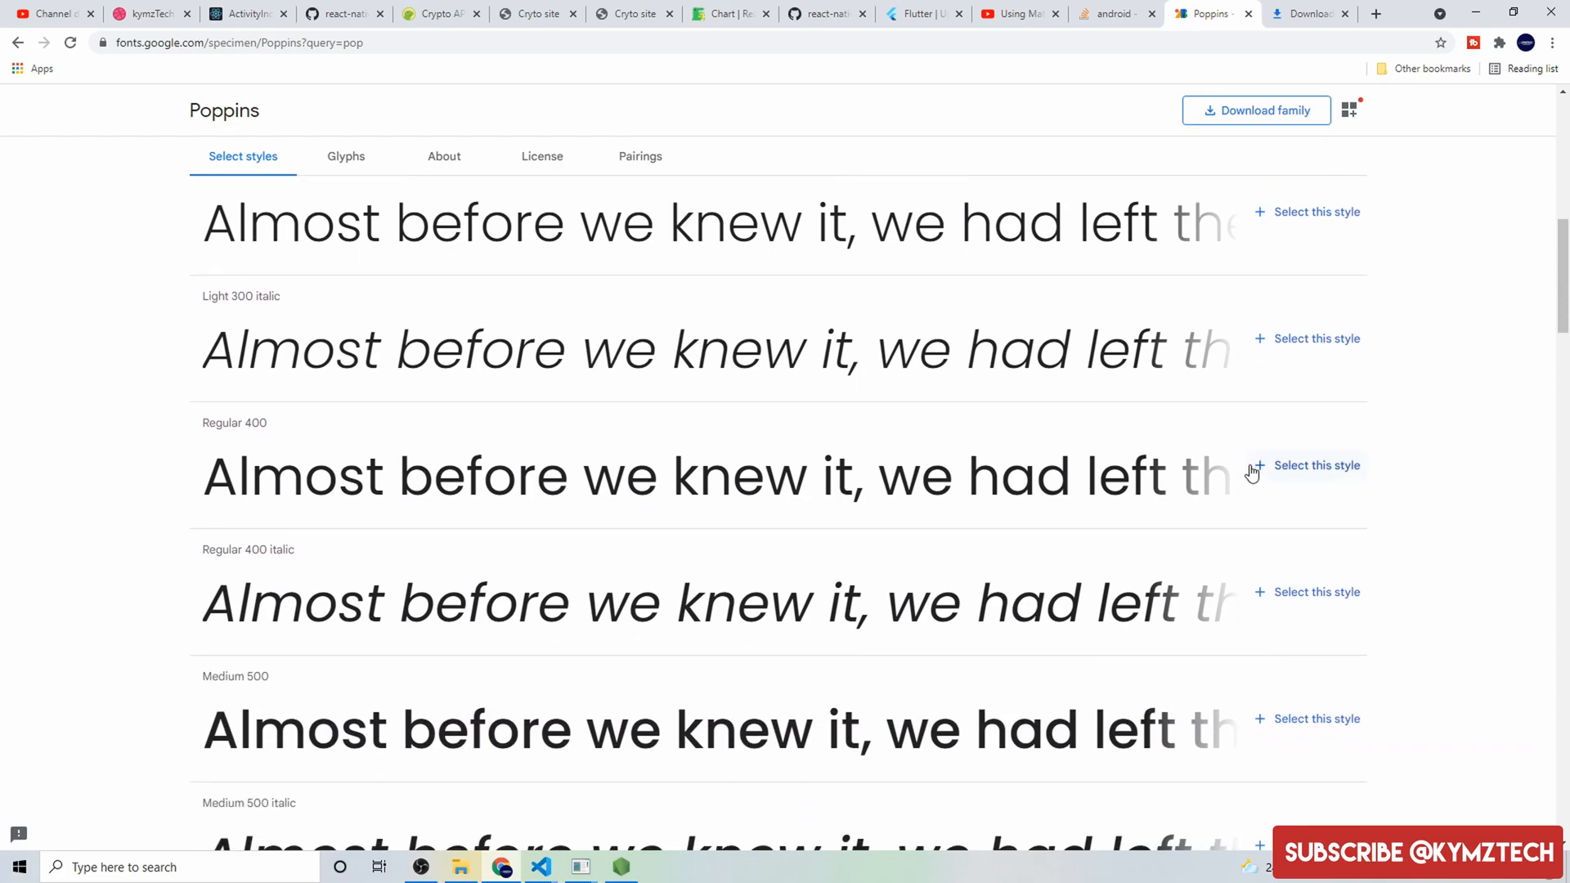
pyautogui.click(1307, 465)
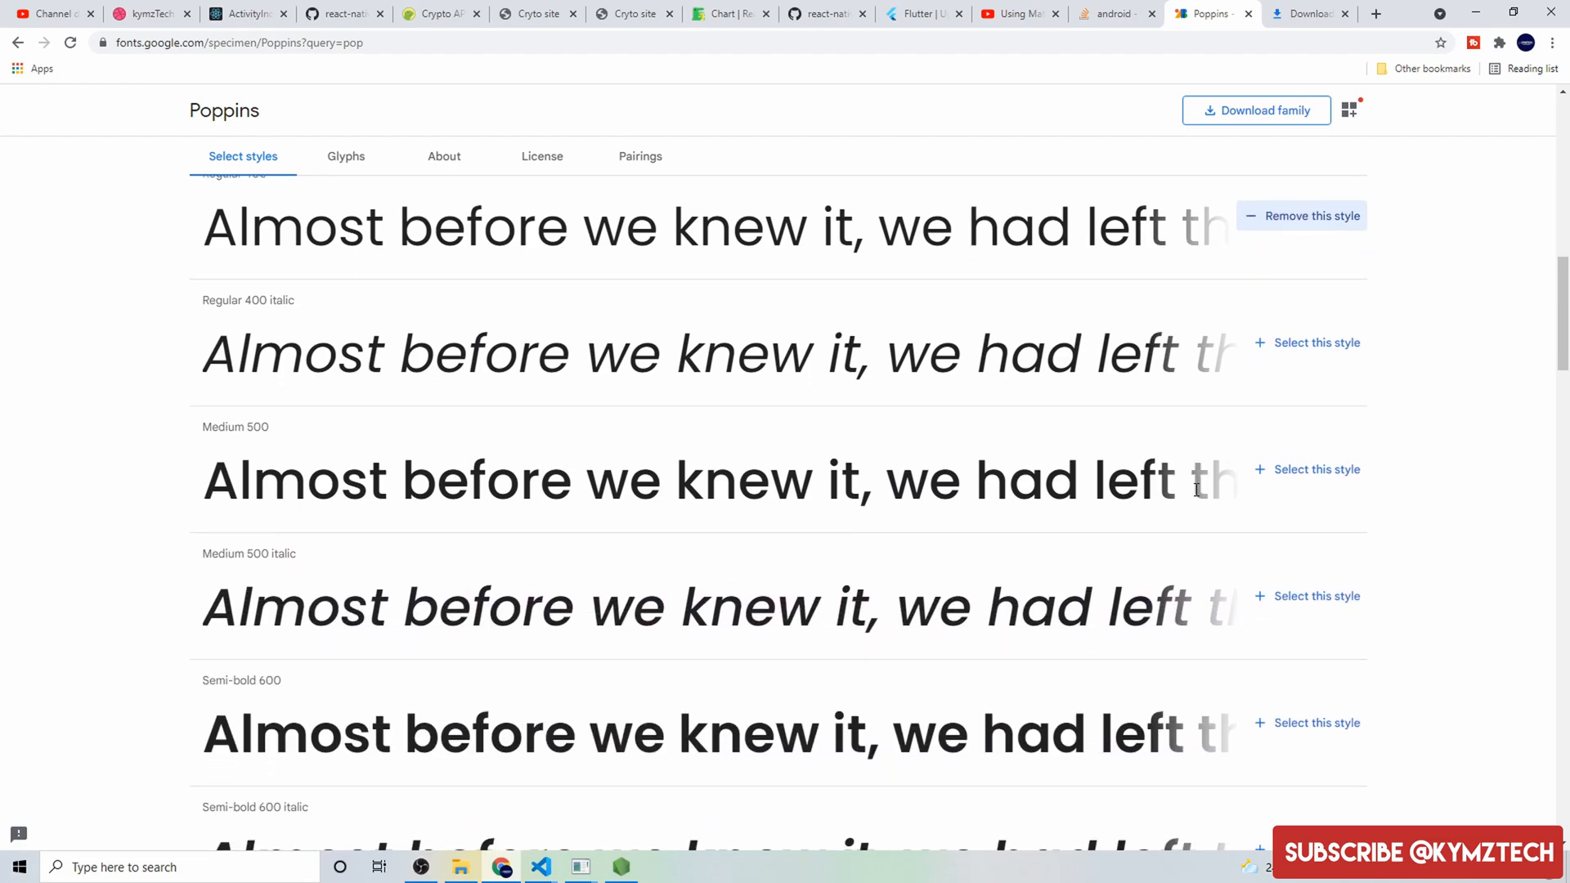
pyautogui.scroll(-3)
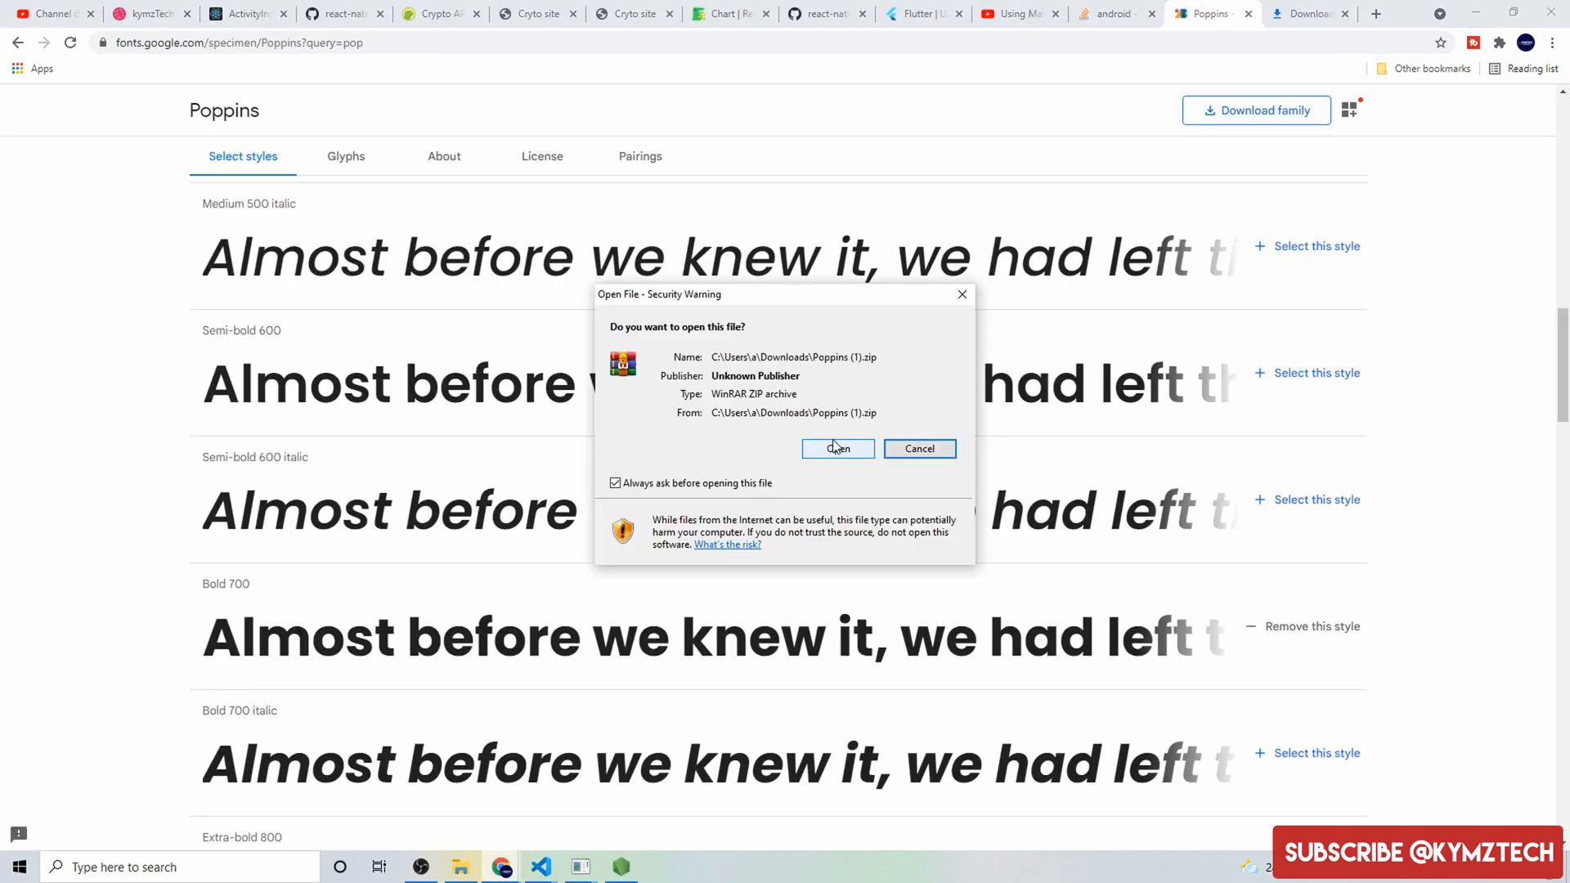
# - Extract the Poppins zip into Downloads and open the Poppins (1) folder
pyautogui.click(838, 448)
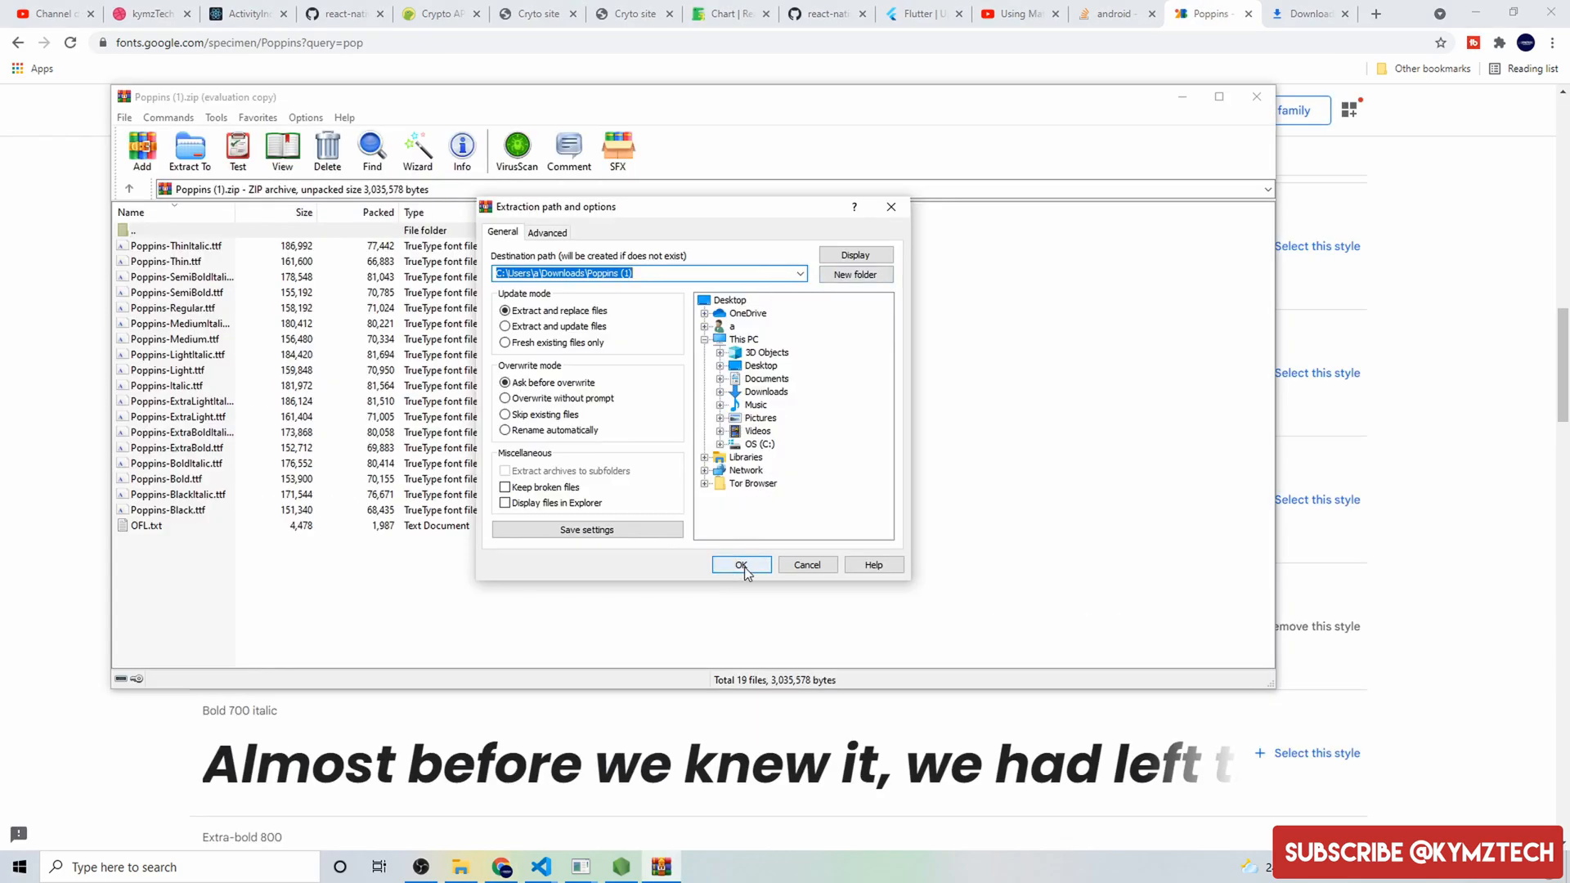
pyautogui.click(741, 565)
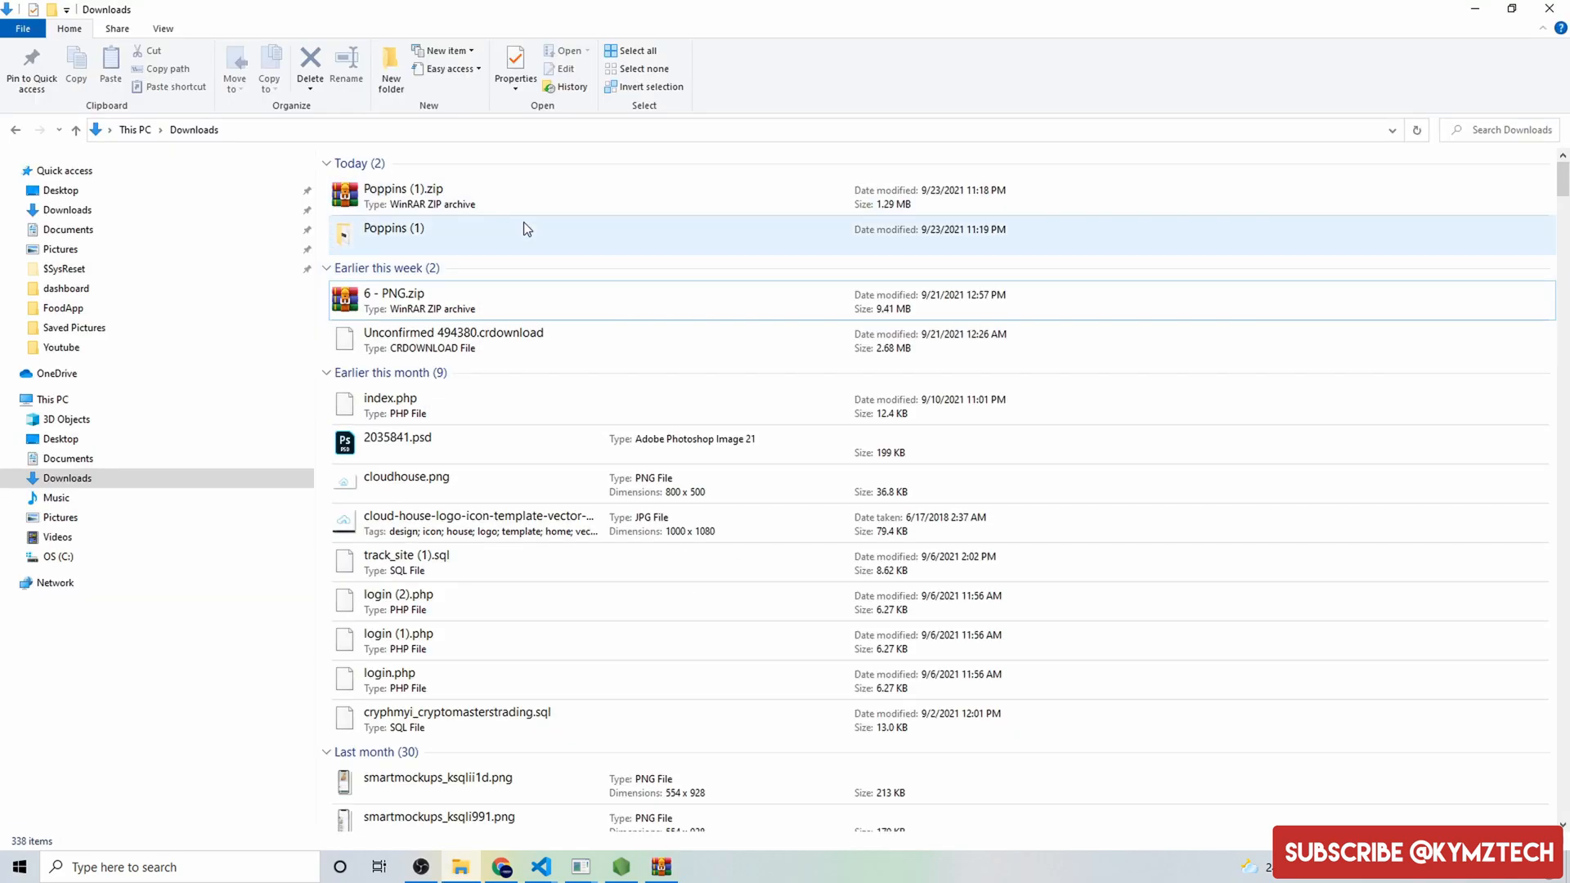
pyautogui.doubleClick(393, 228)
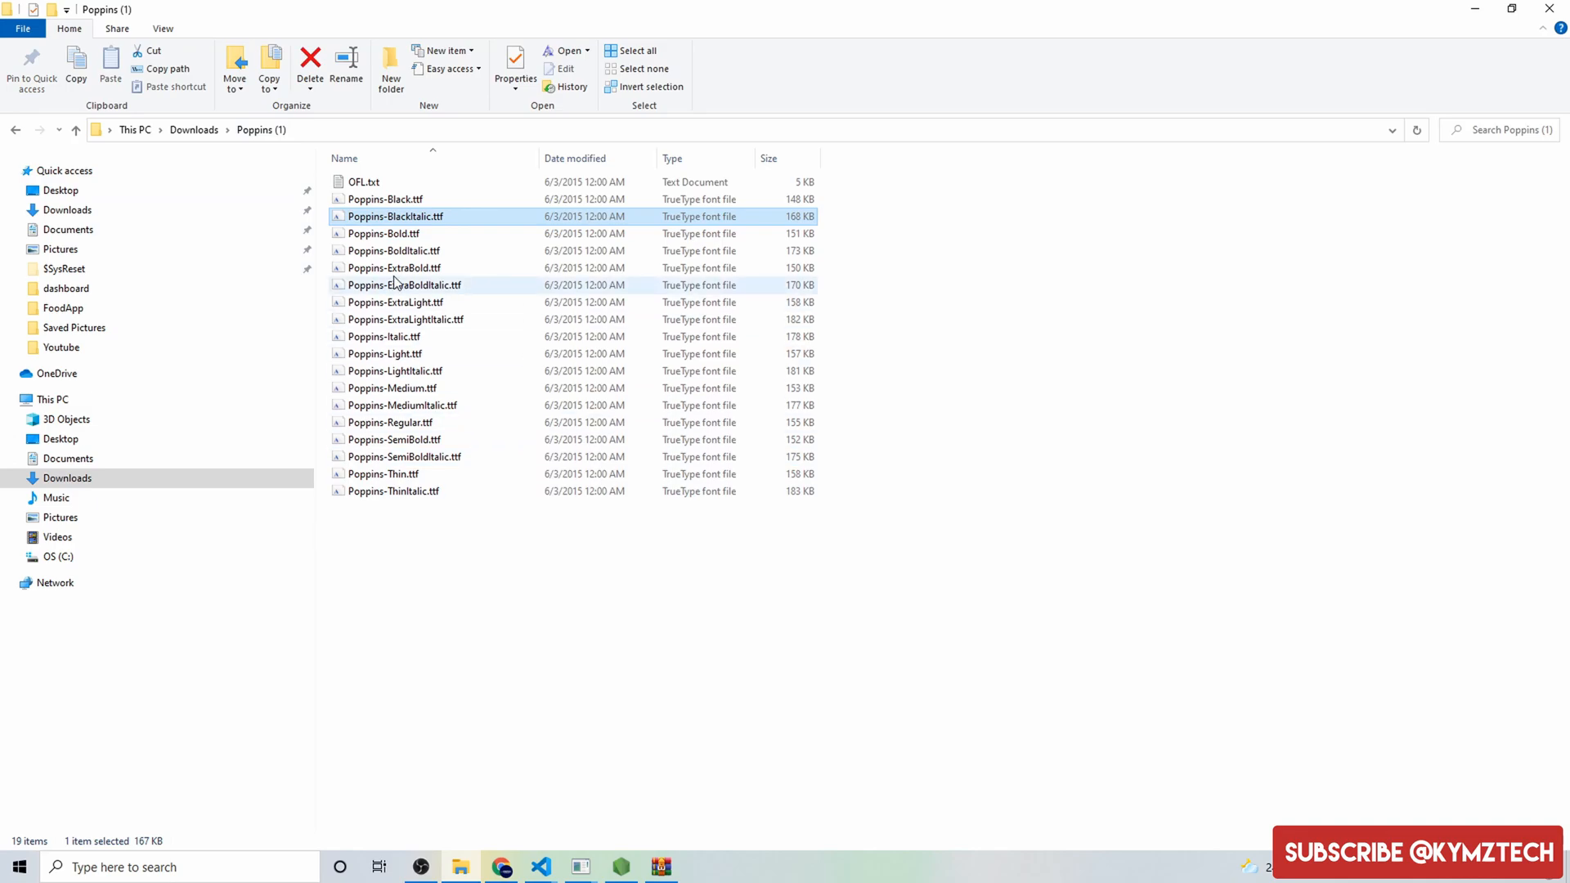
pyautogui.click(541, 866)
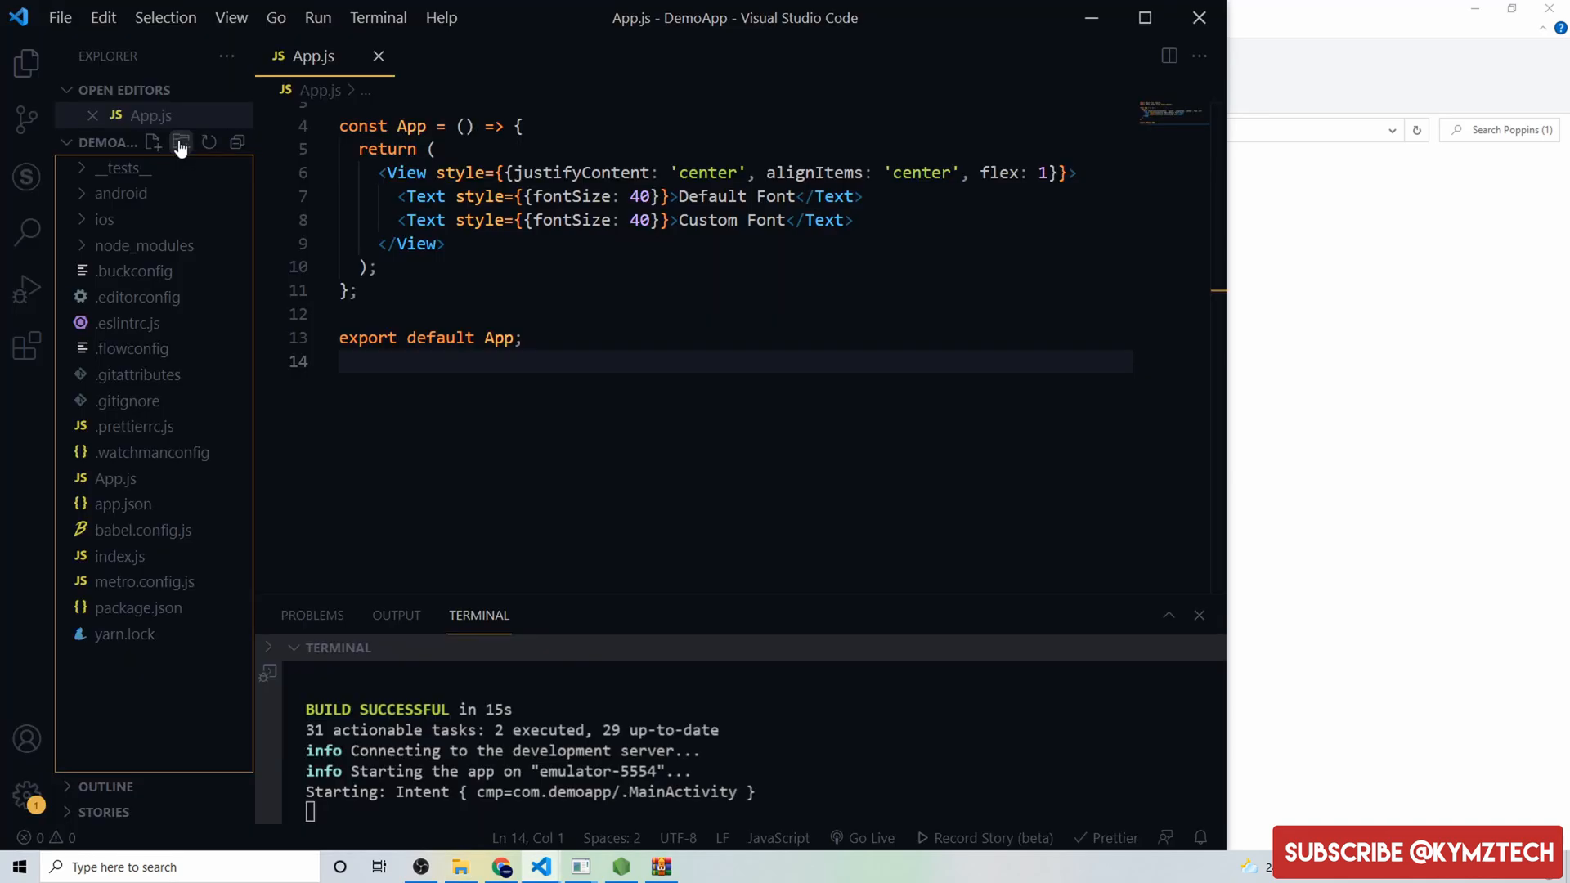
# - Add a fonts folder to DemoApp via the Explorer's New Folder icon
pyautogui.click(180, 142)
pyautogui.write('fonts')
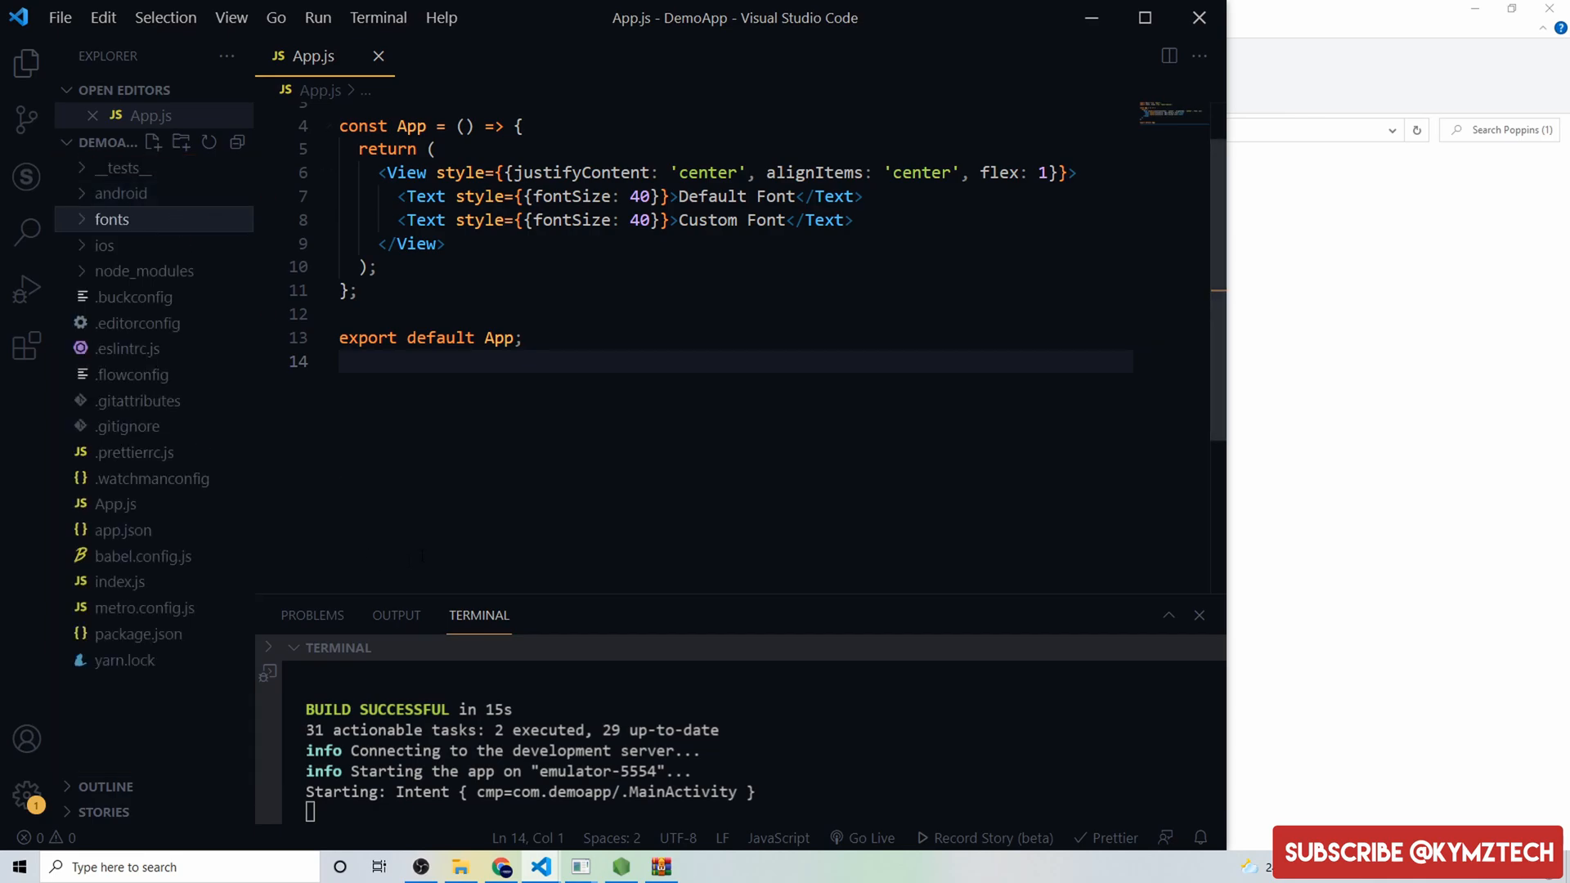
pyautogui.click(457, 865)
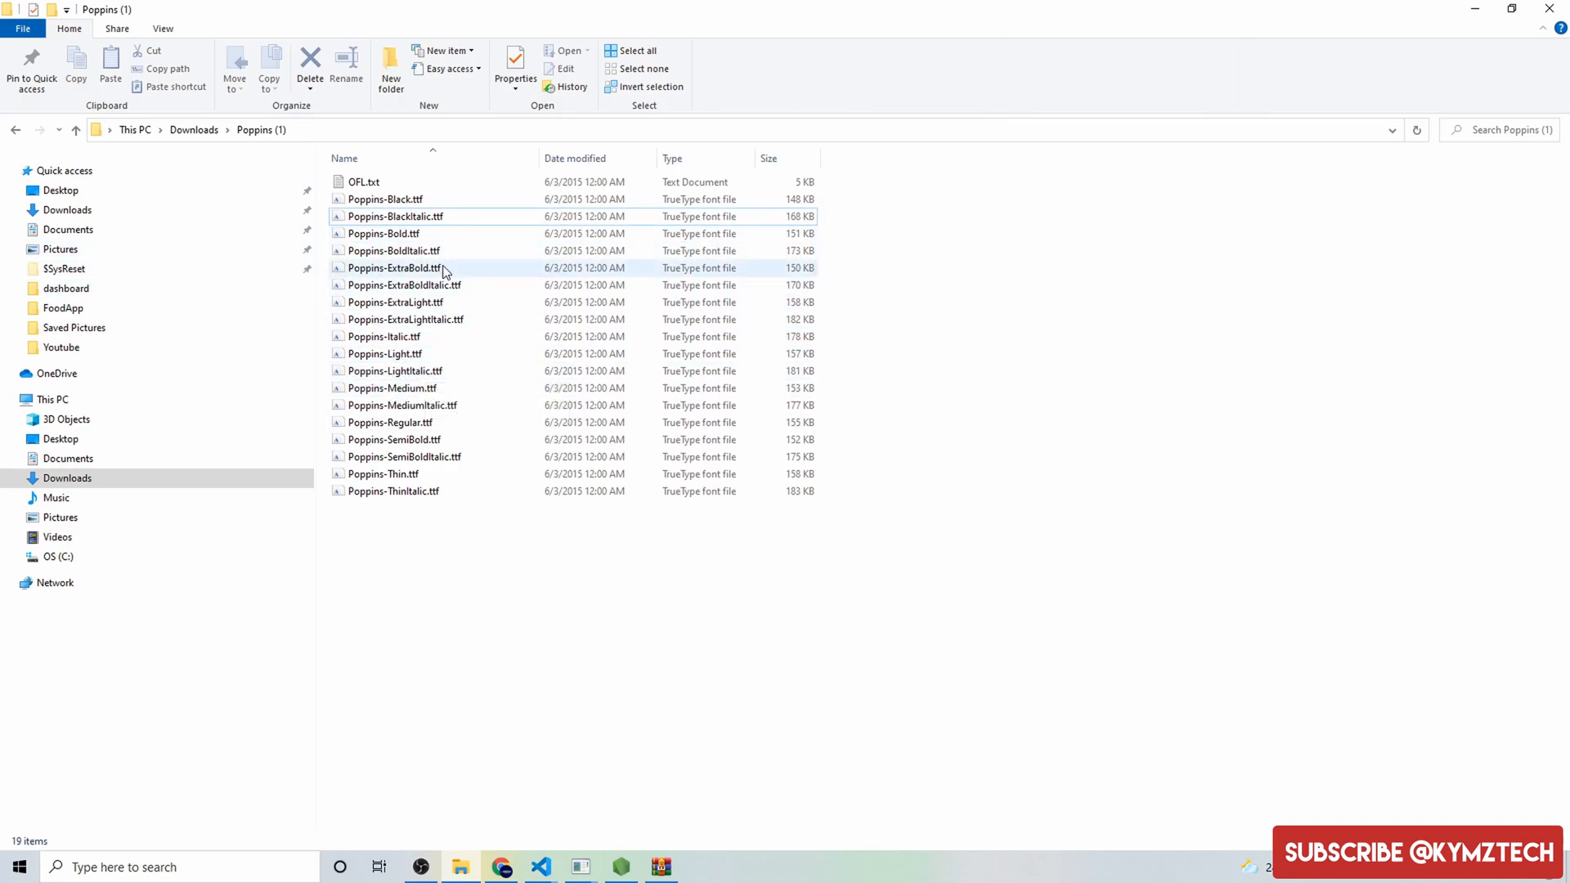
# - Copy Poppins-Regular.ttf and Poppins-Bold.ttf into DemoApp's fonts folder
pyautogui.click(422, 422)
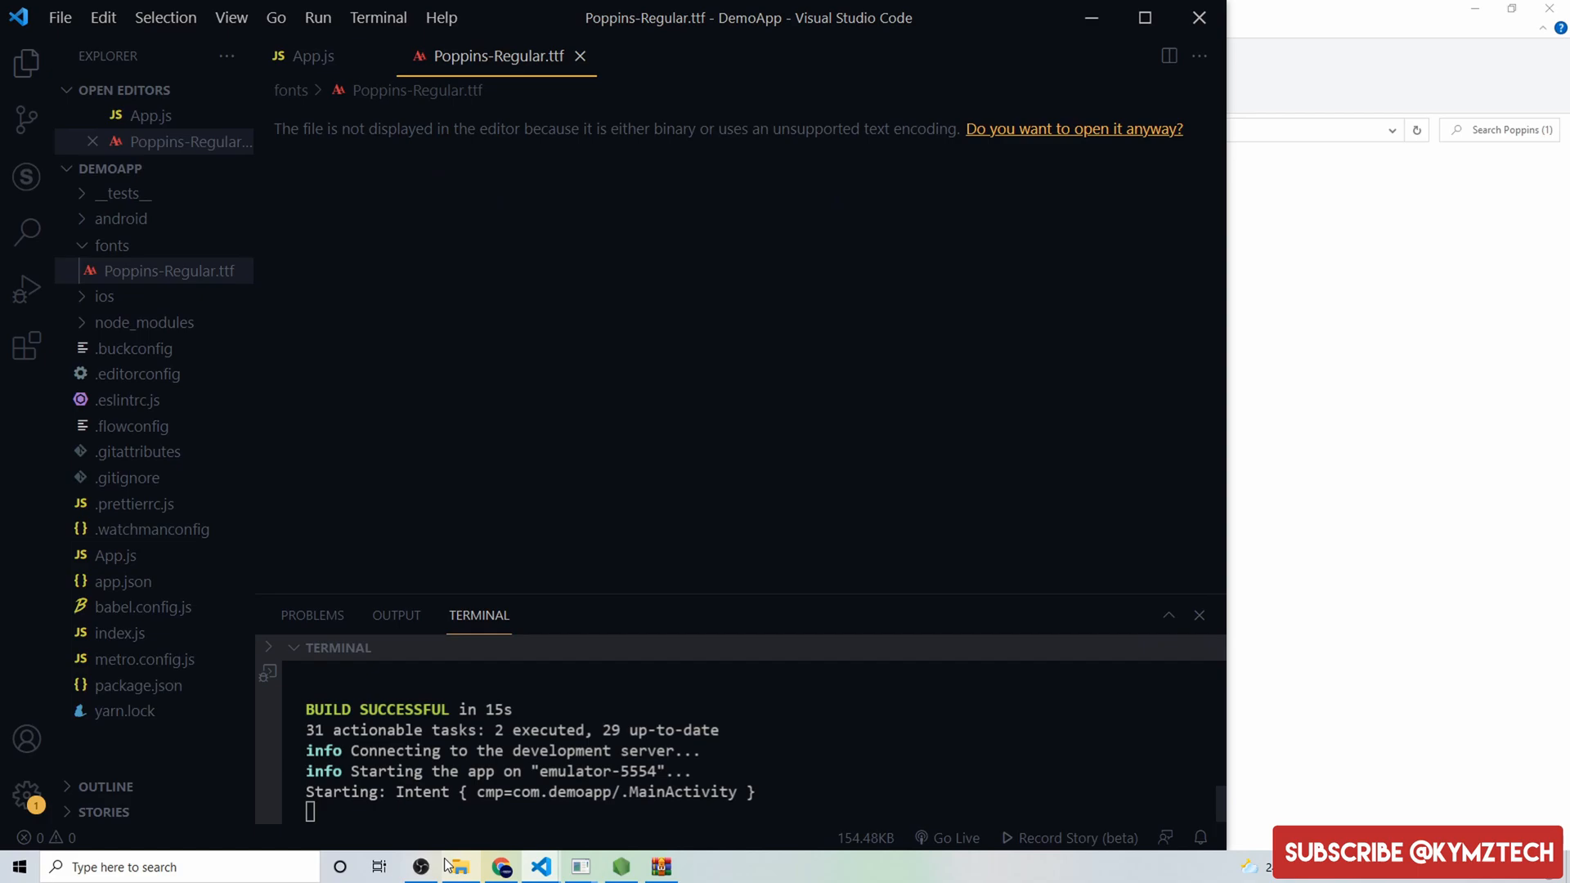
pyautogui.click(461, 867)
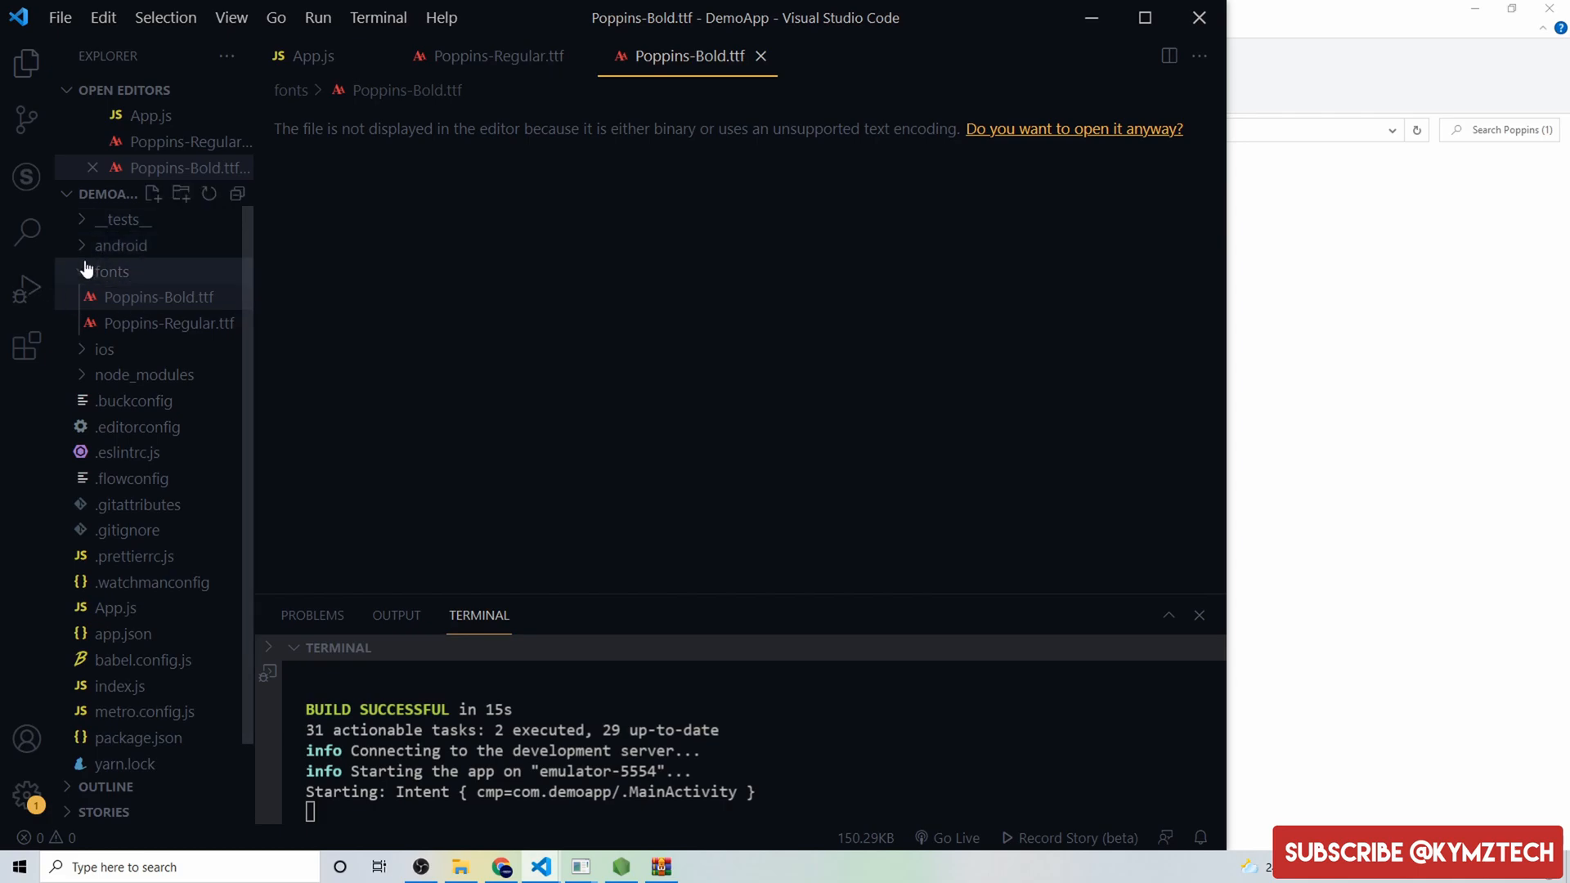
pyautogui.click(112, 271)
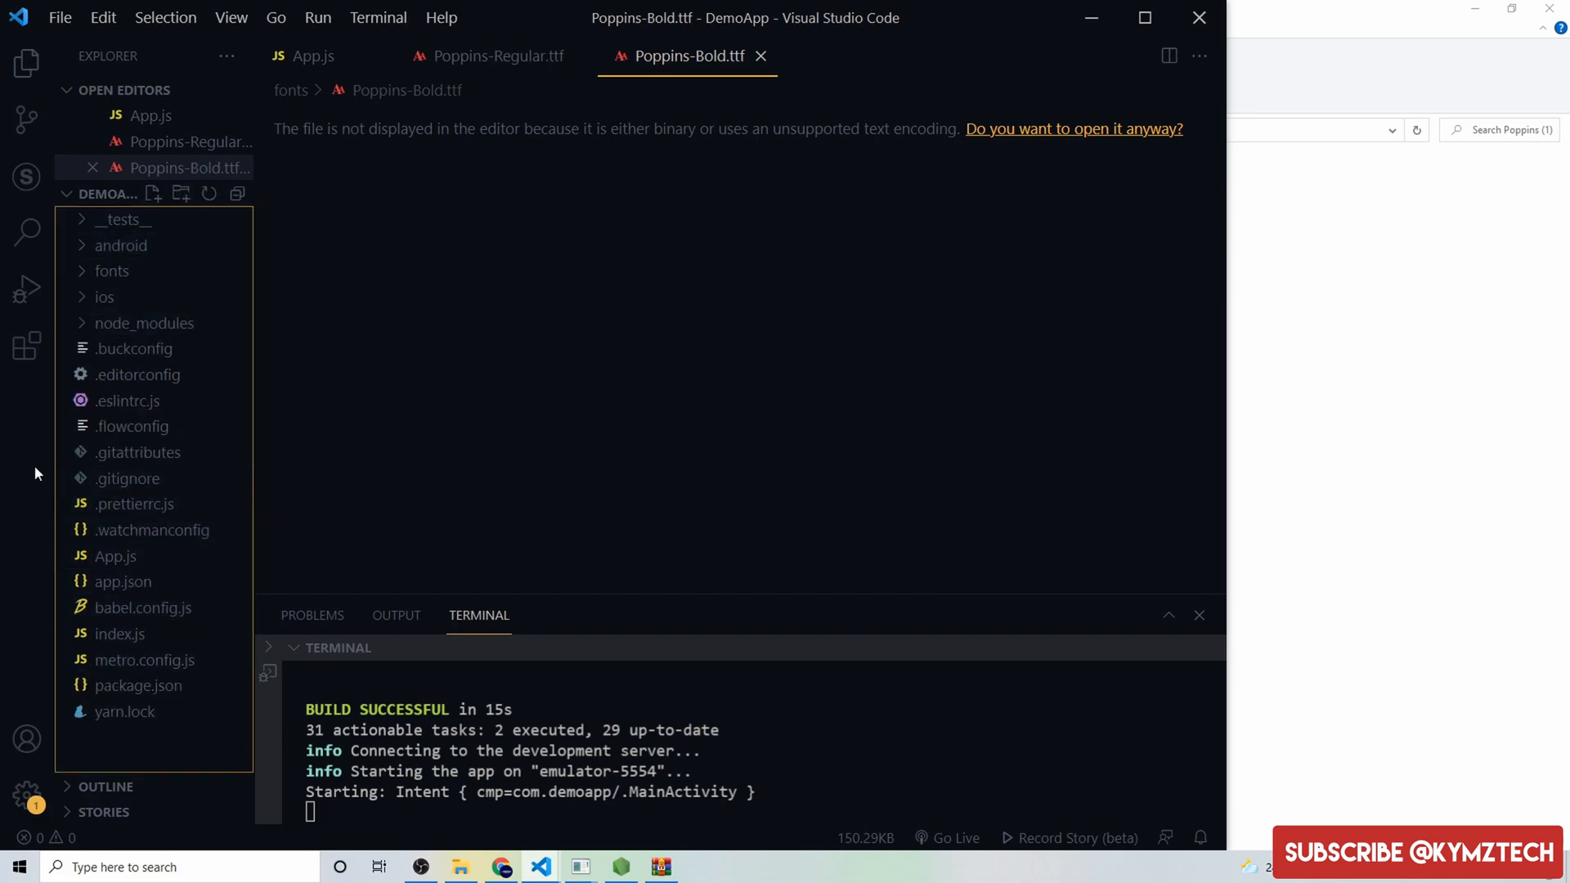
pyautogui.moveTo(86, 504)
pyautogui.write('react-native.')
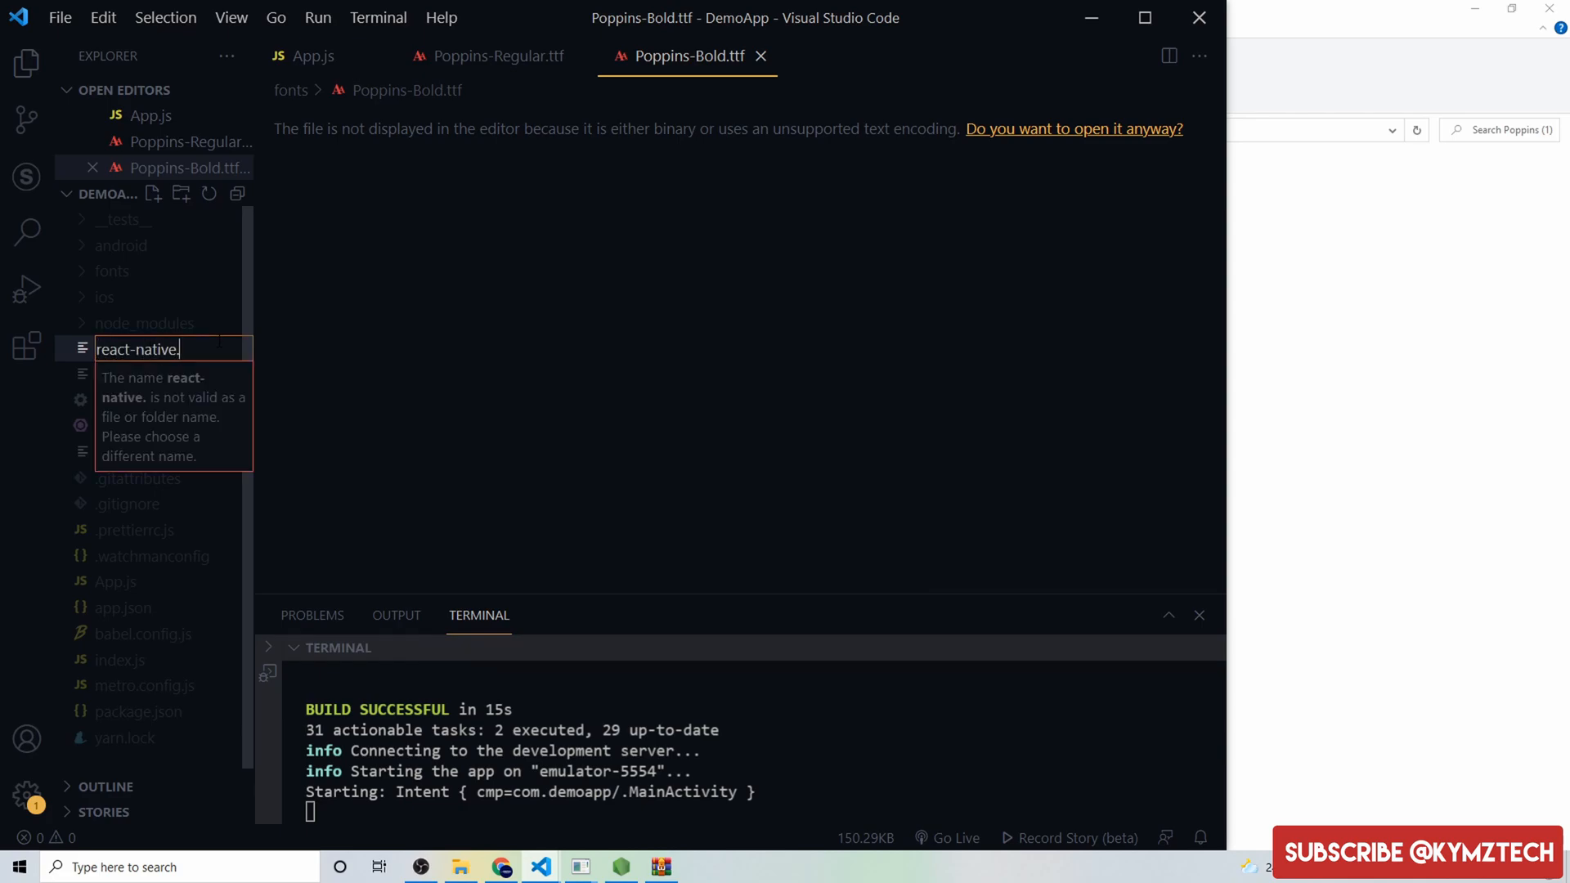
# - Create react-native.config.js with module.exports = {assets: ['./fonts']} and save it
pyautogui.write('config.j')
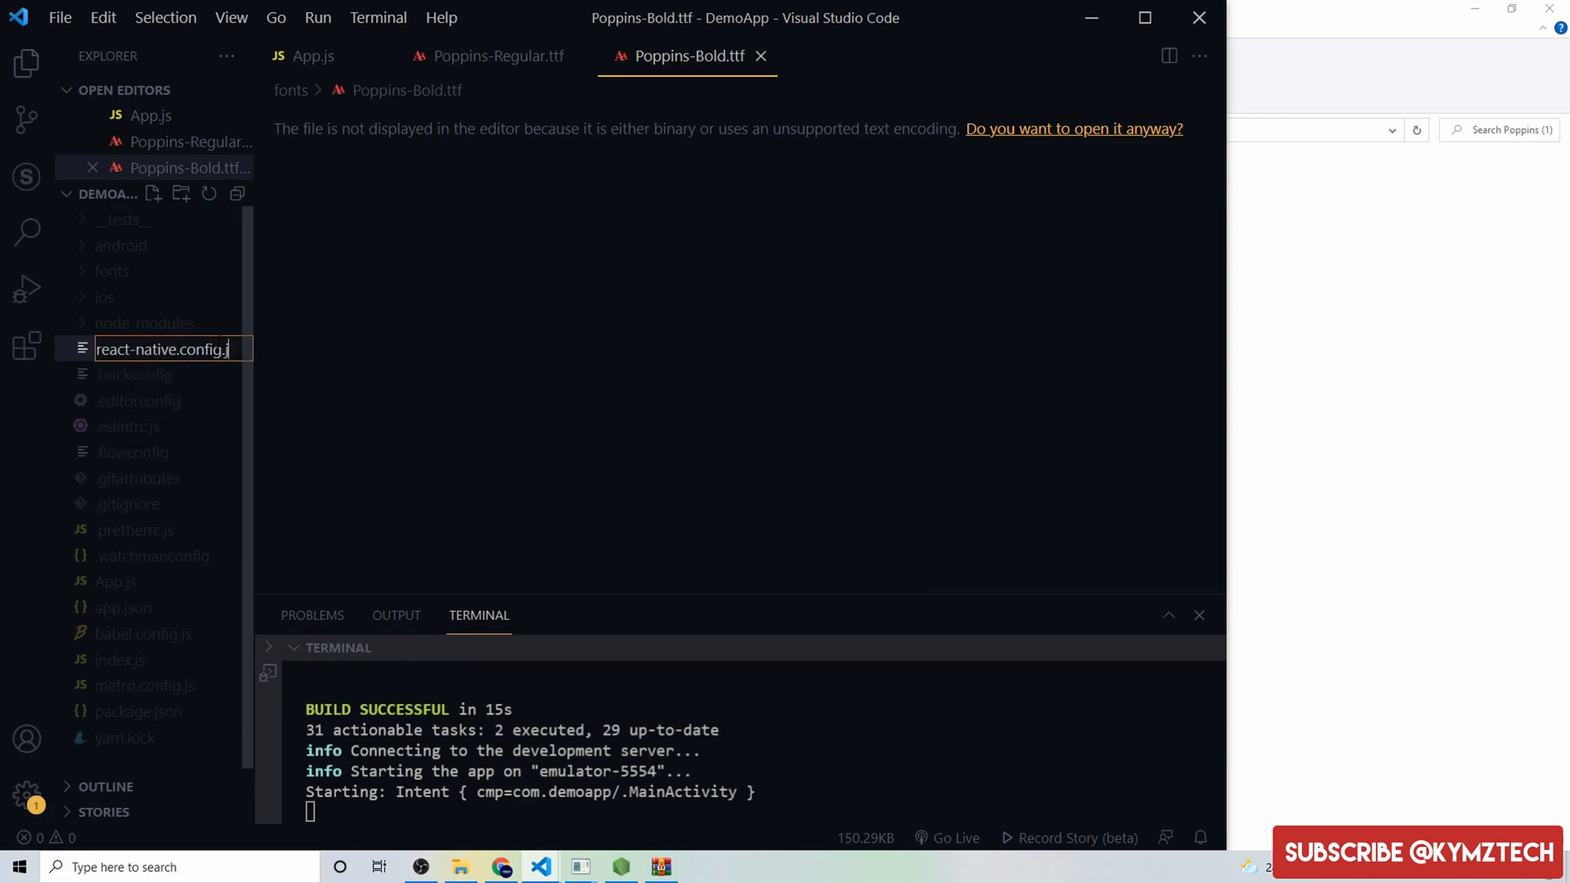
pyautogui.press('Enter')
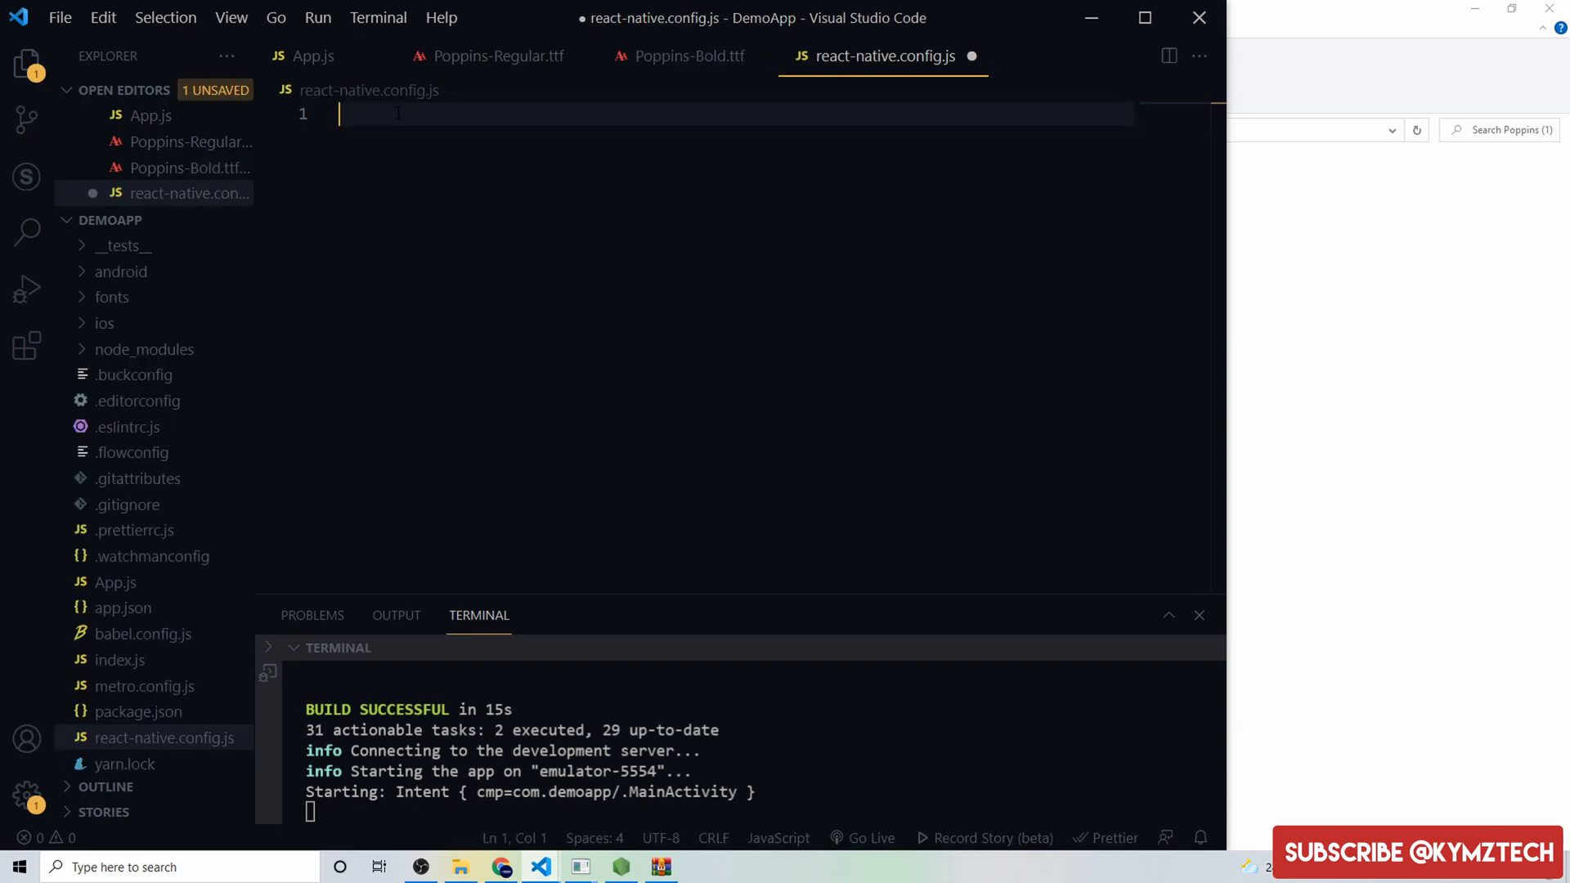
pyautogui.write('module')
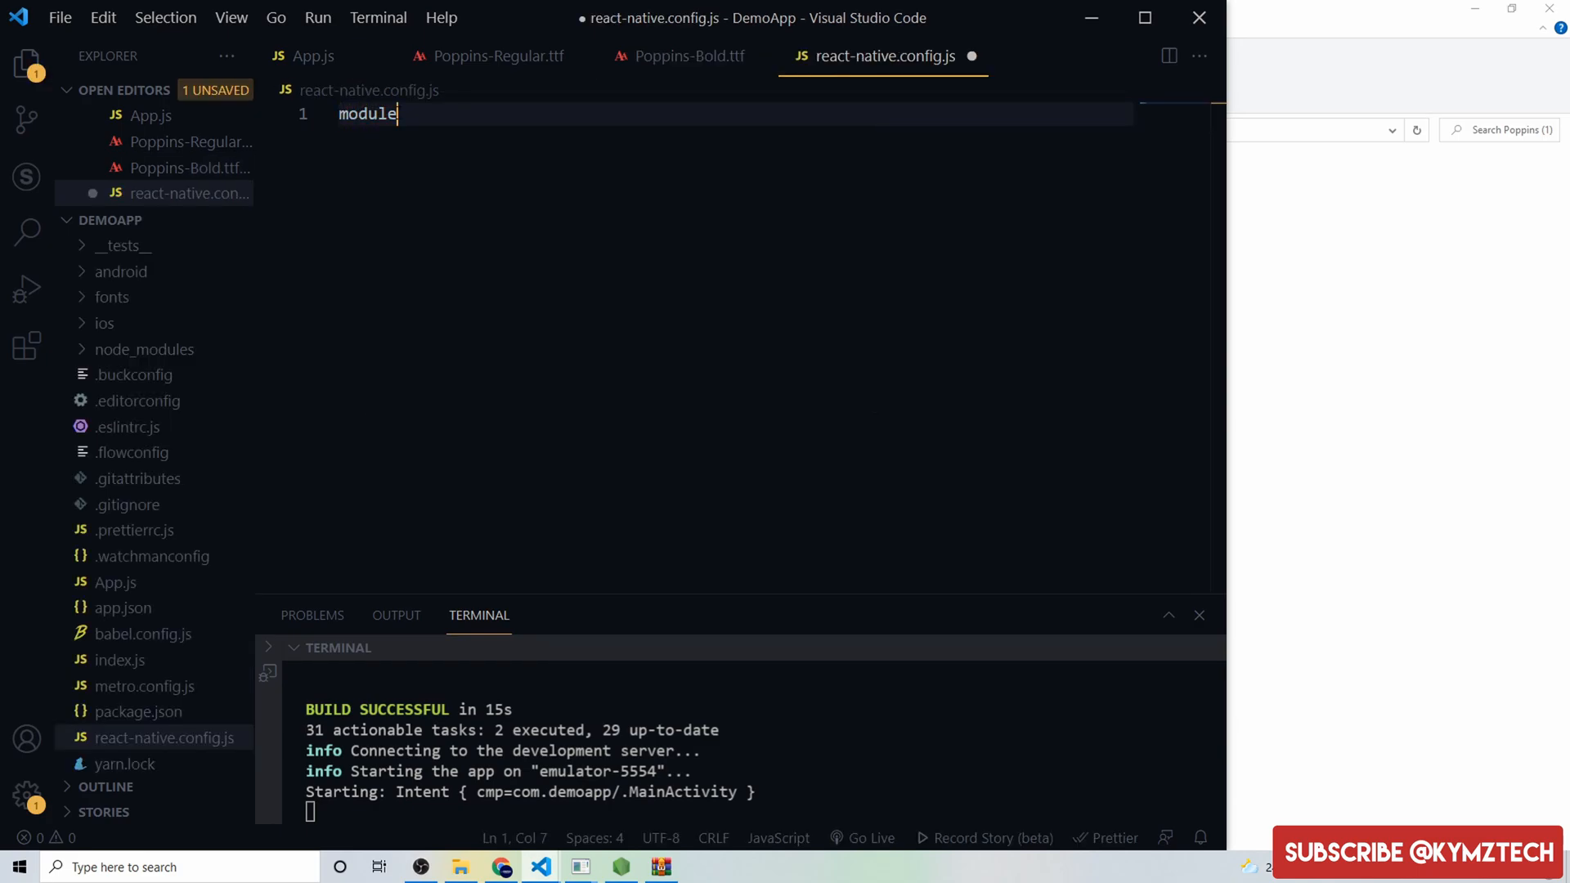
pyautogui.write('.exports')
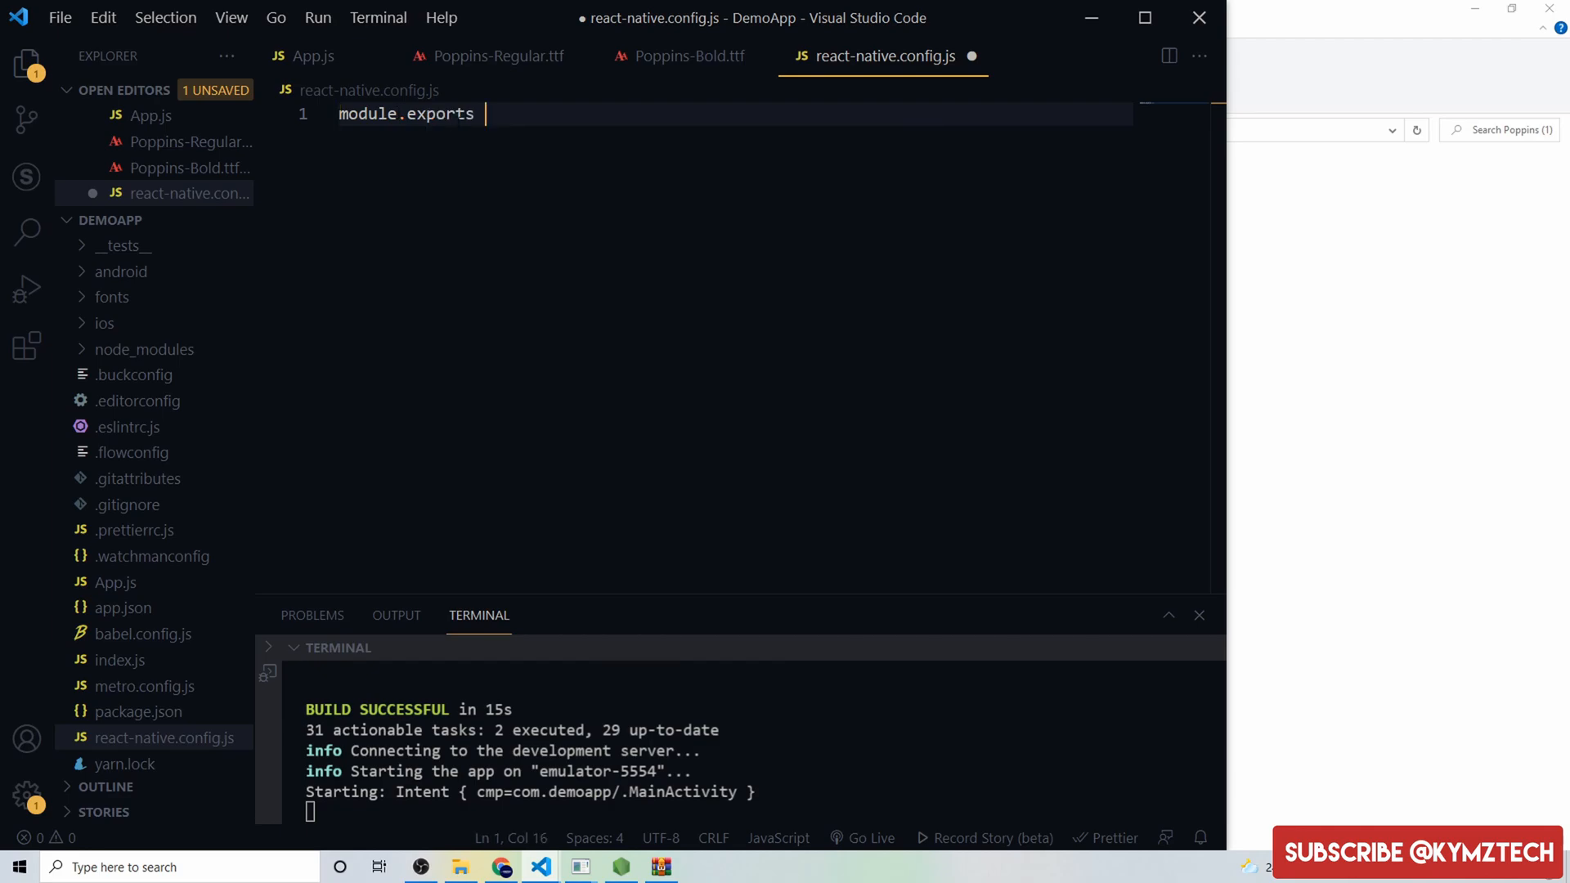
pyautogui.write('={a}')
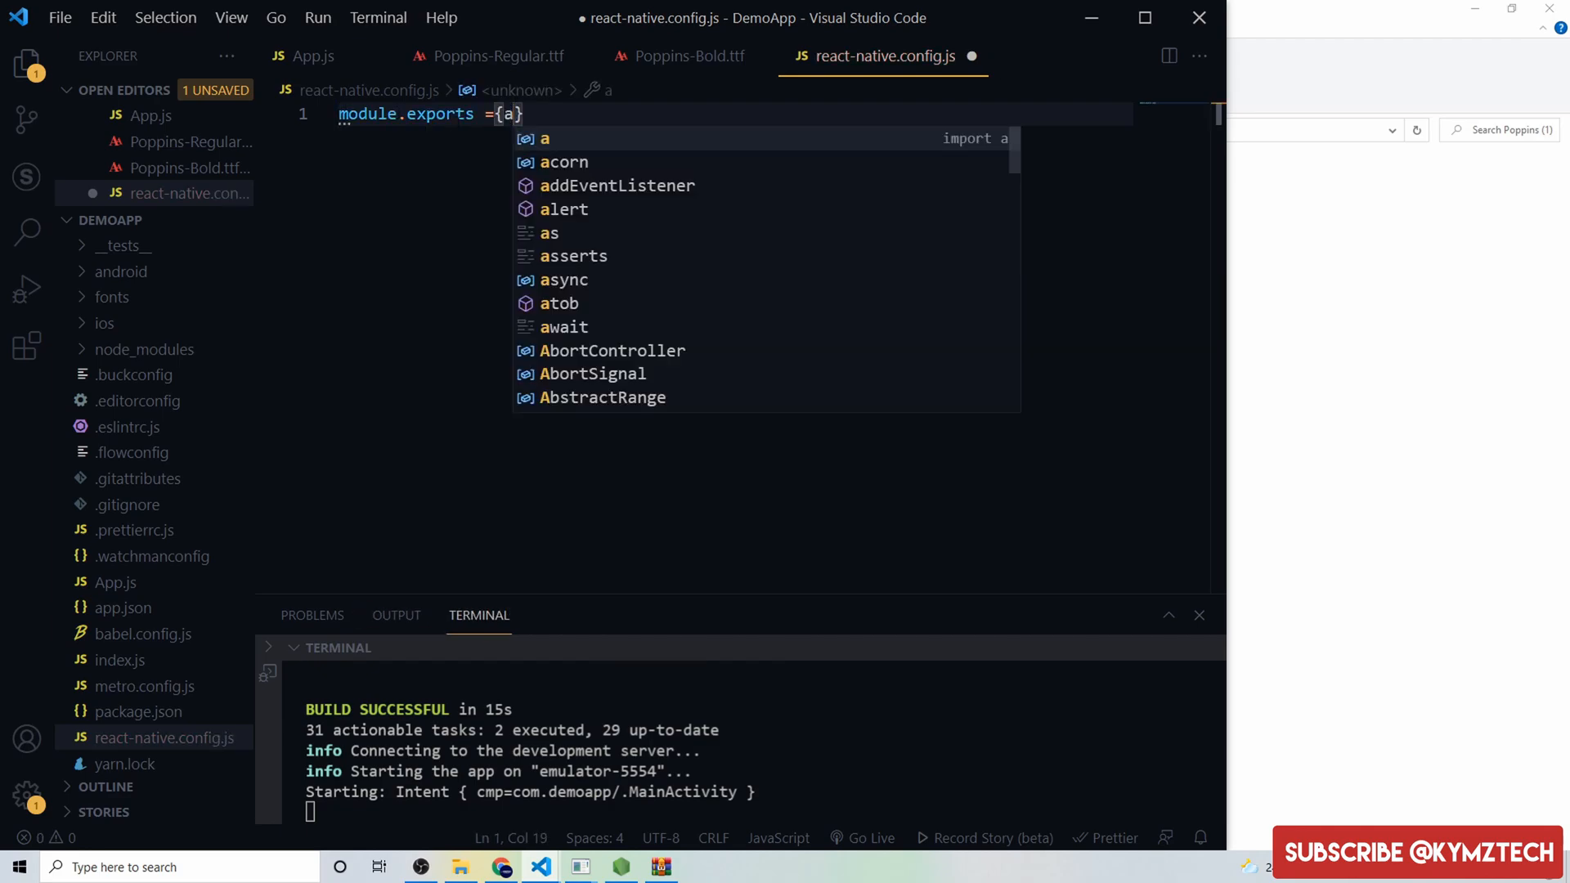
pyautogui.write('assets:')
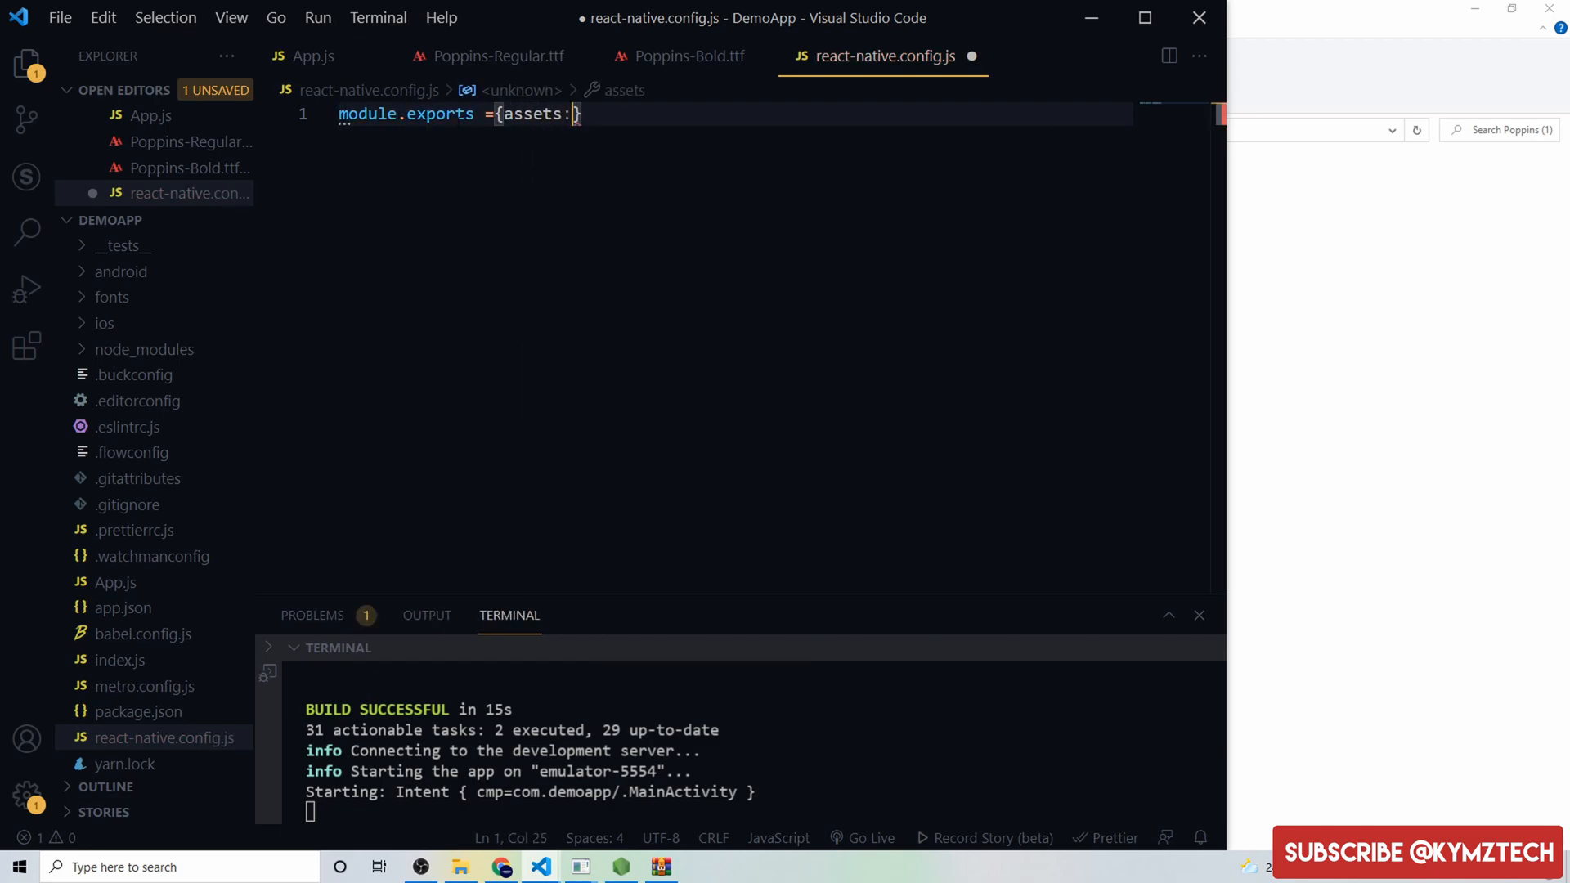
pyautogui.write('["./"]')
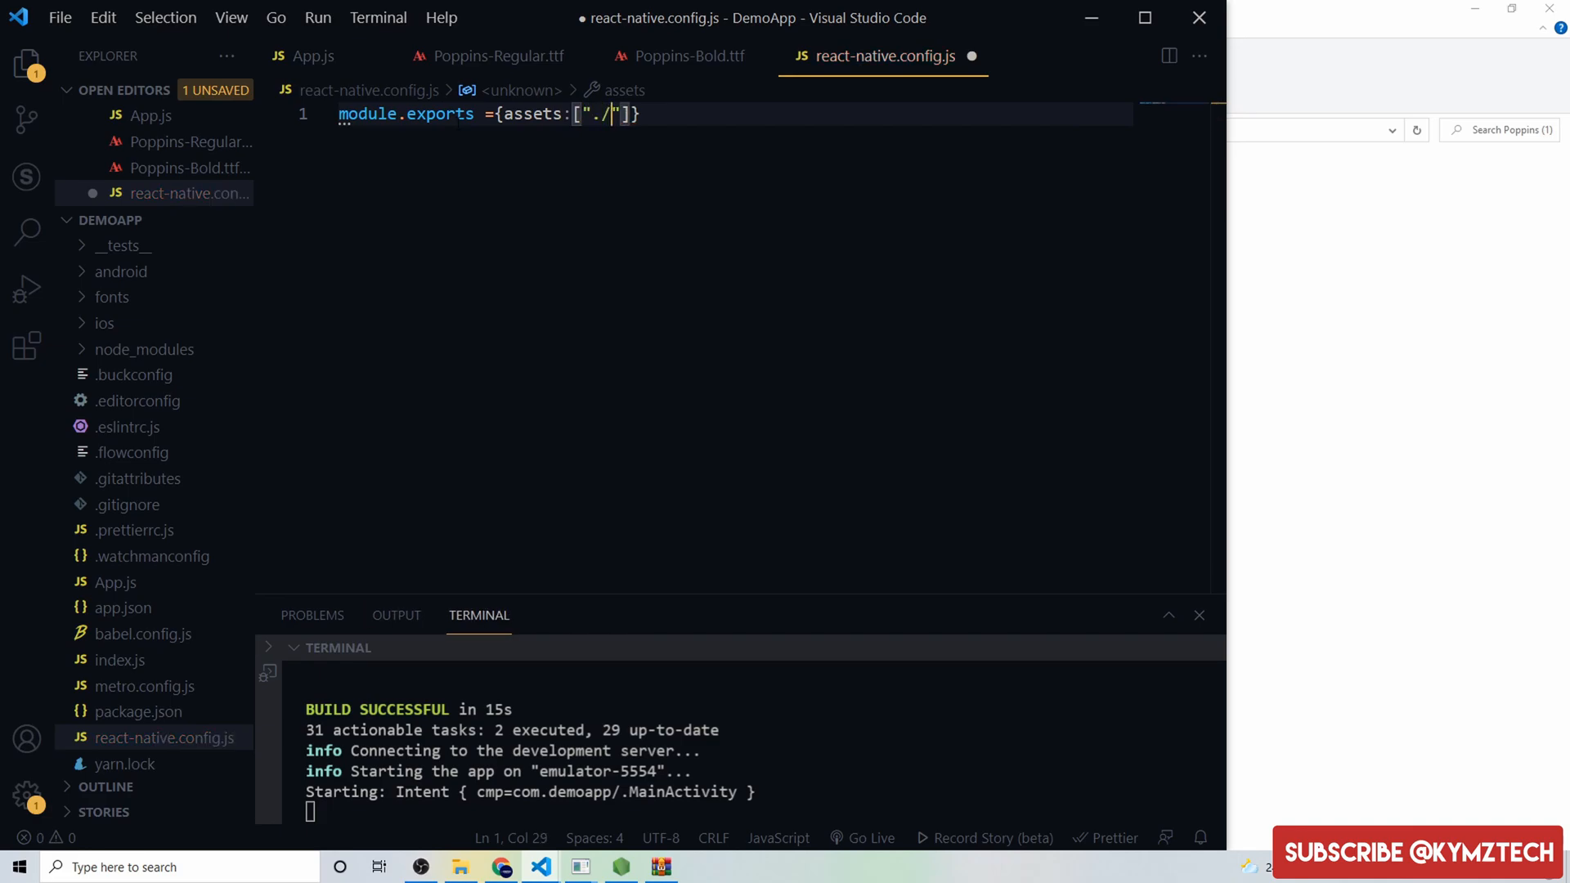
pyautogui.write("fonts'")
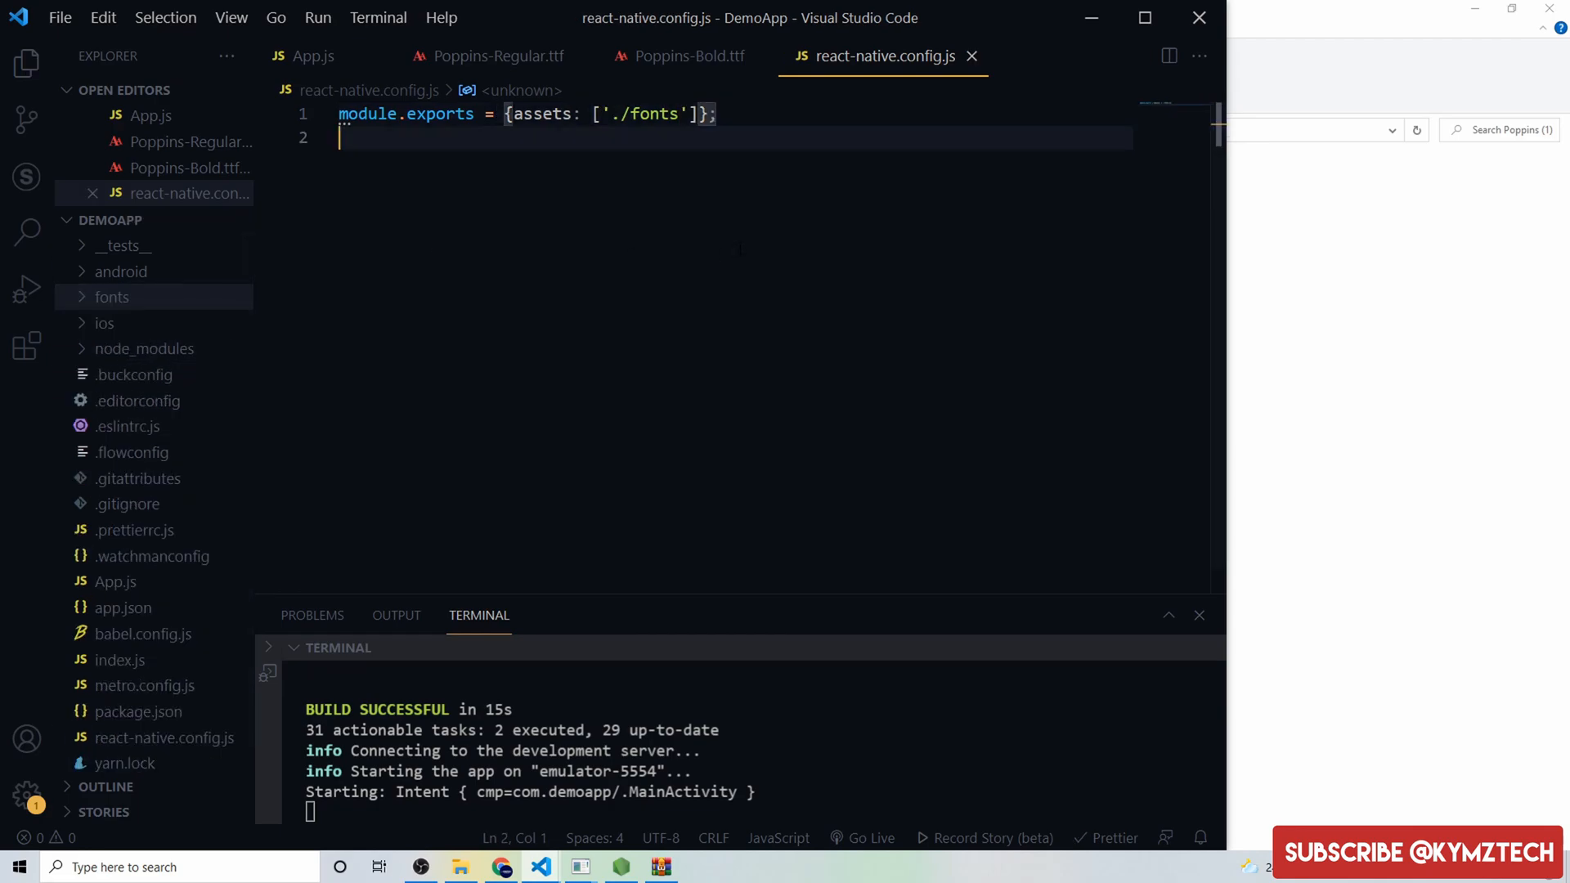
# - Stop the running build, rerun react-native run-android, and reopen App.js
pyautogui.press('Ctrl+c')
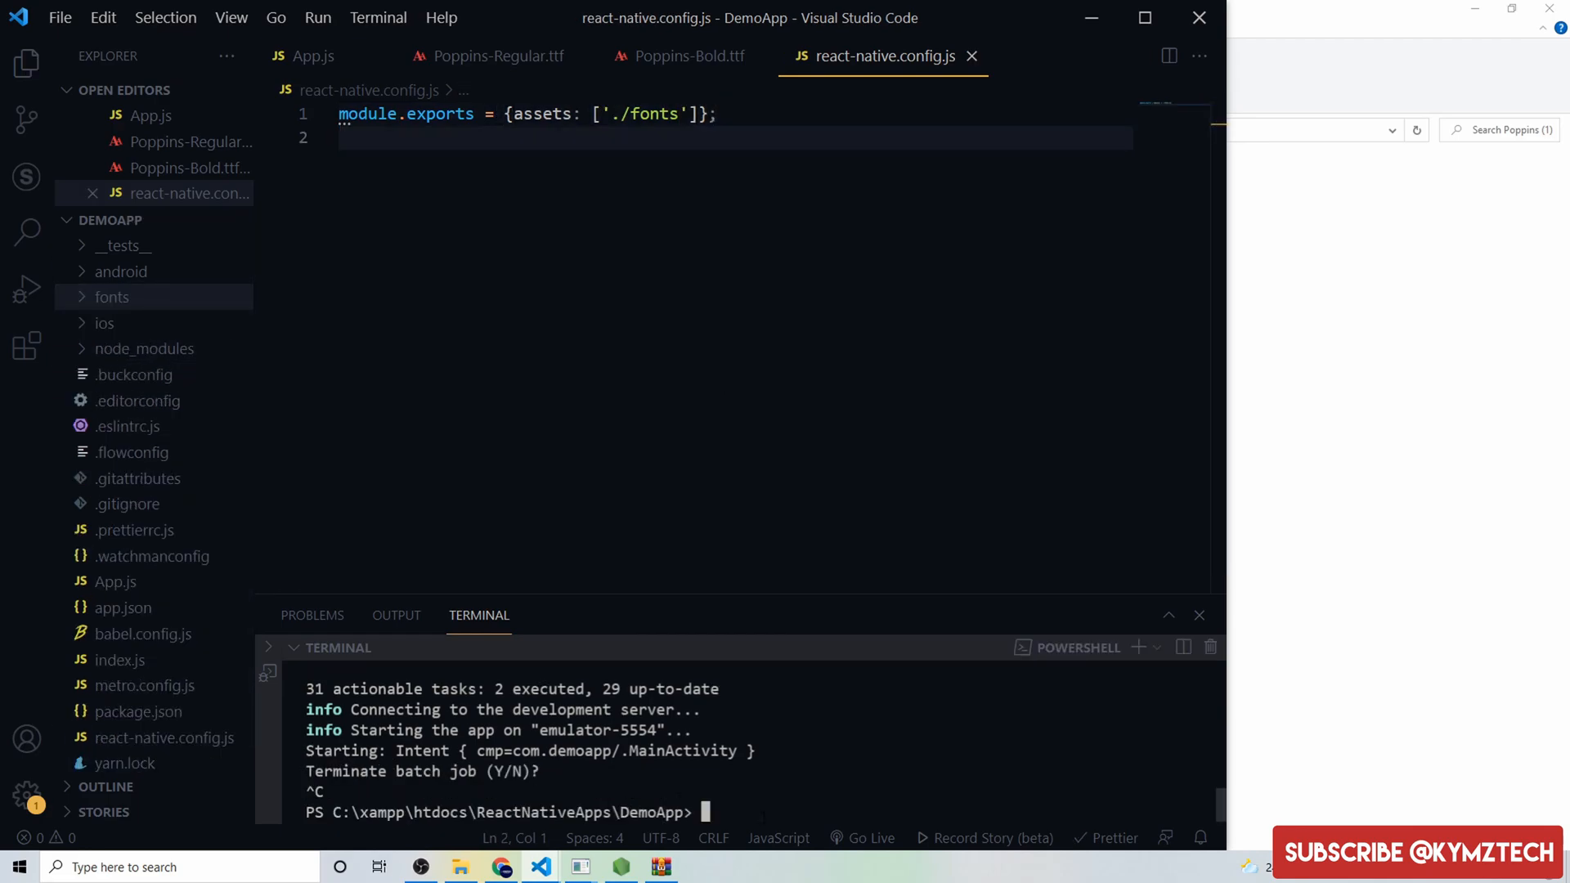
pyautogui.write('n')
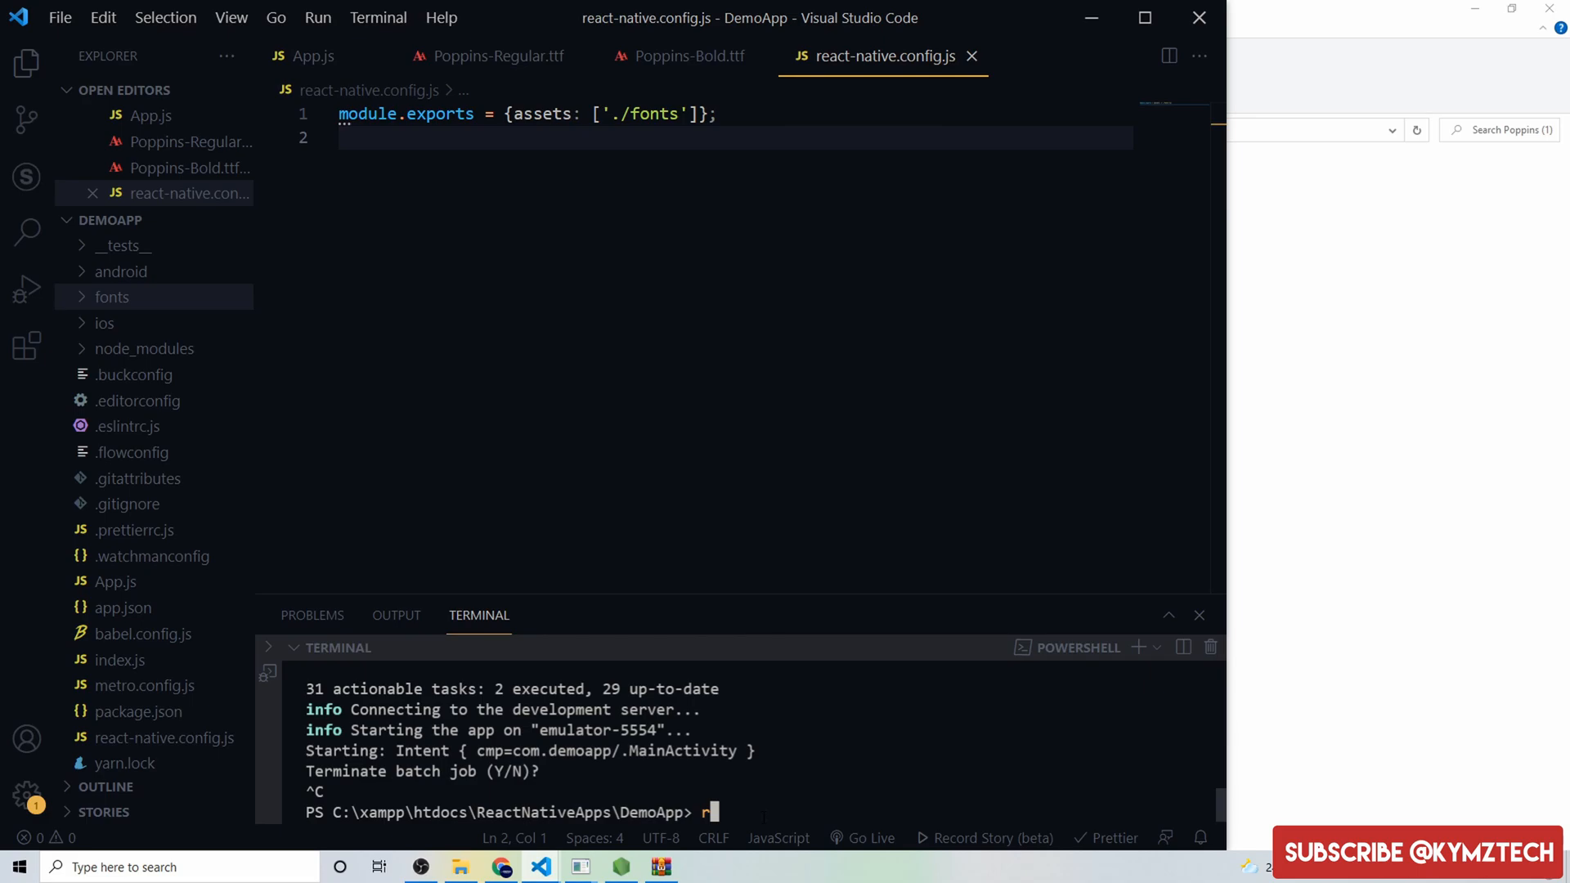
pyautogui.write('eact-nat')
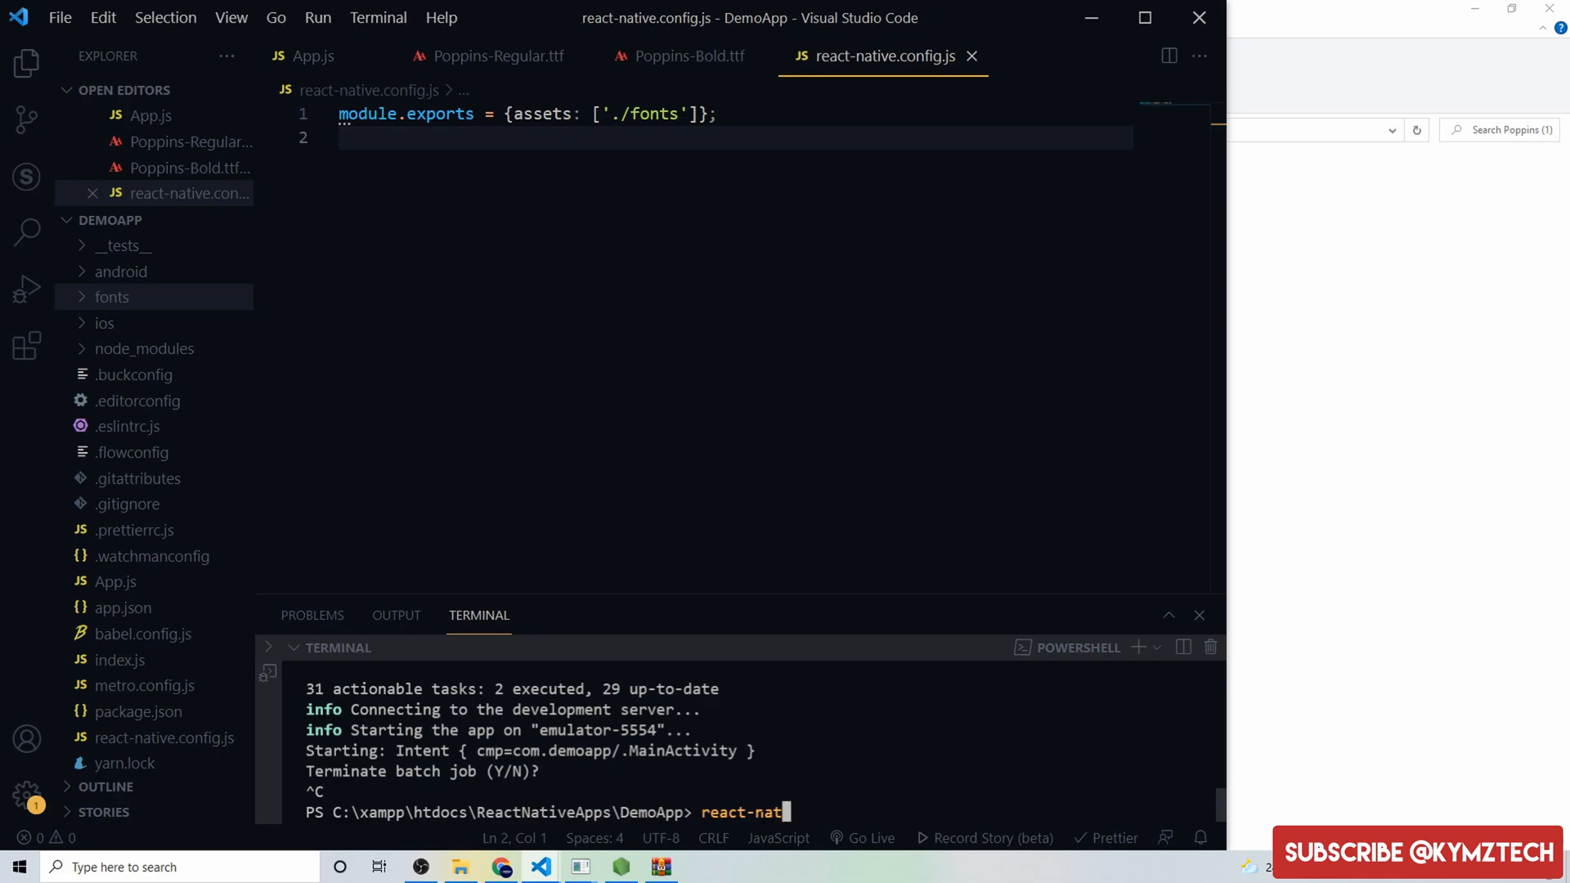
pyautogui.press('Enter')
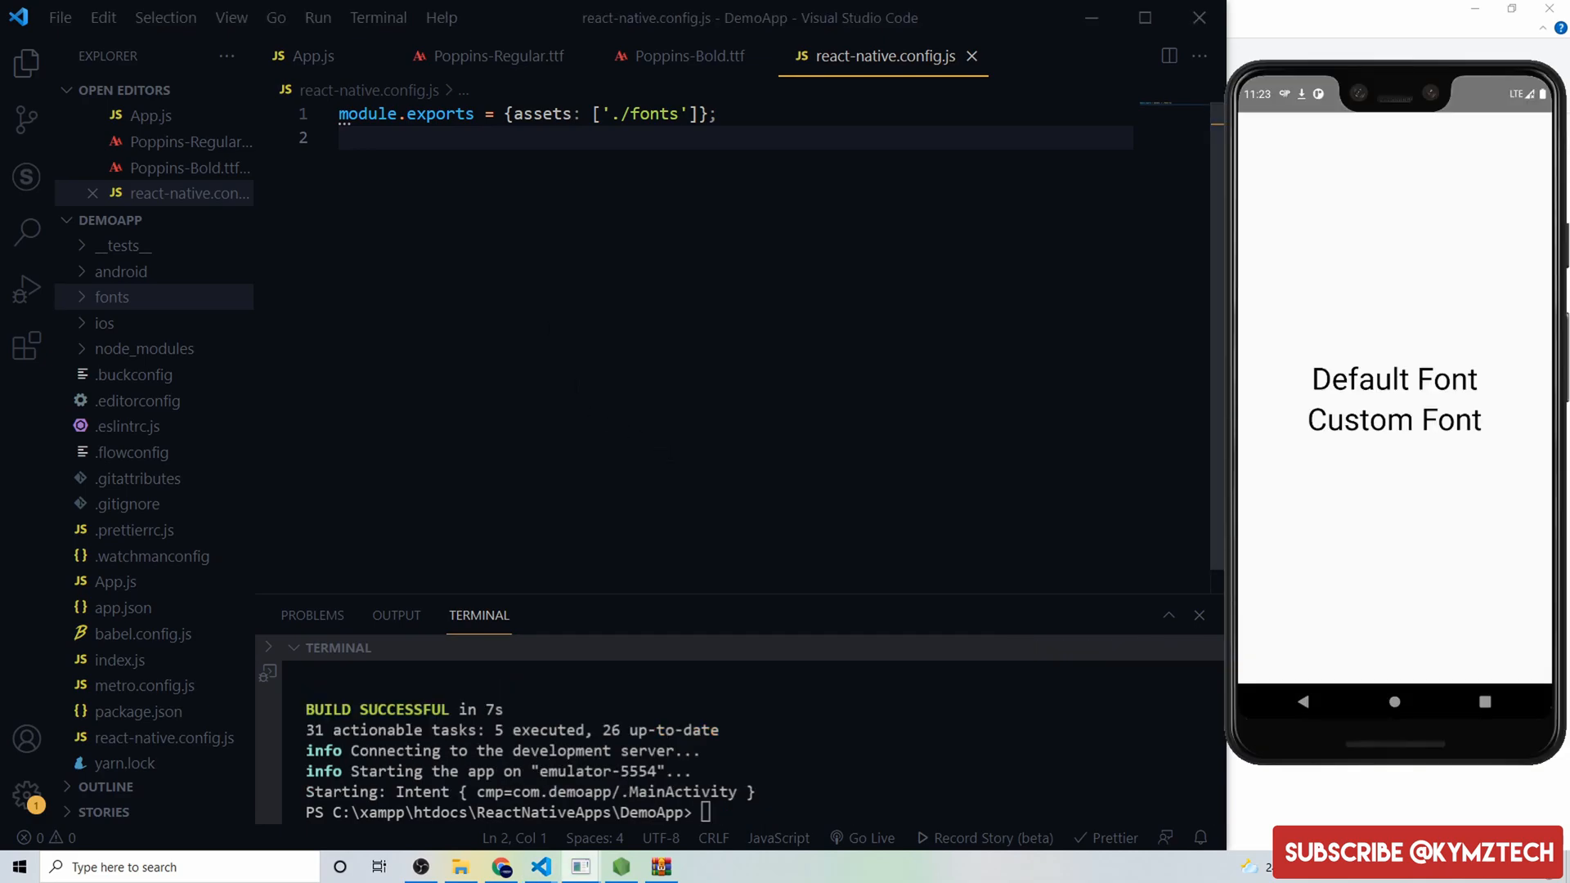
pyautogui.click(306, 55)
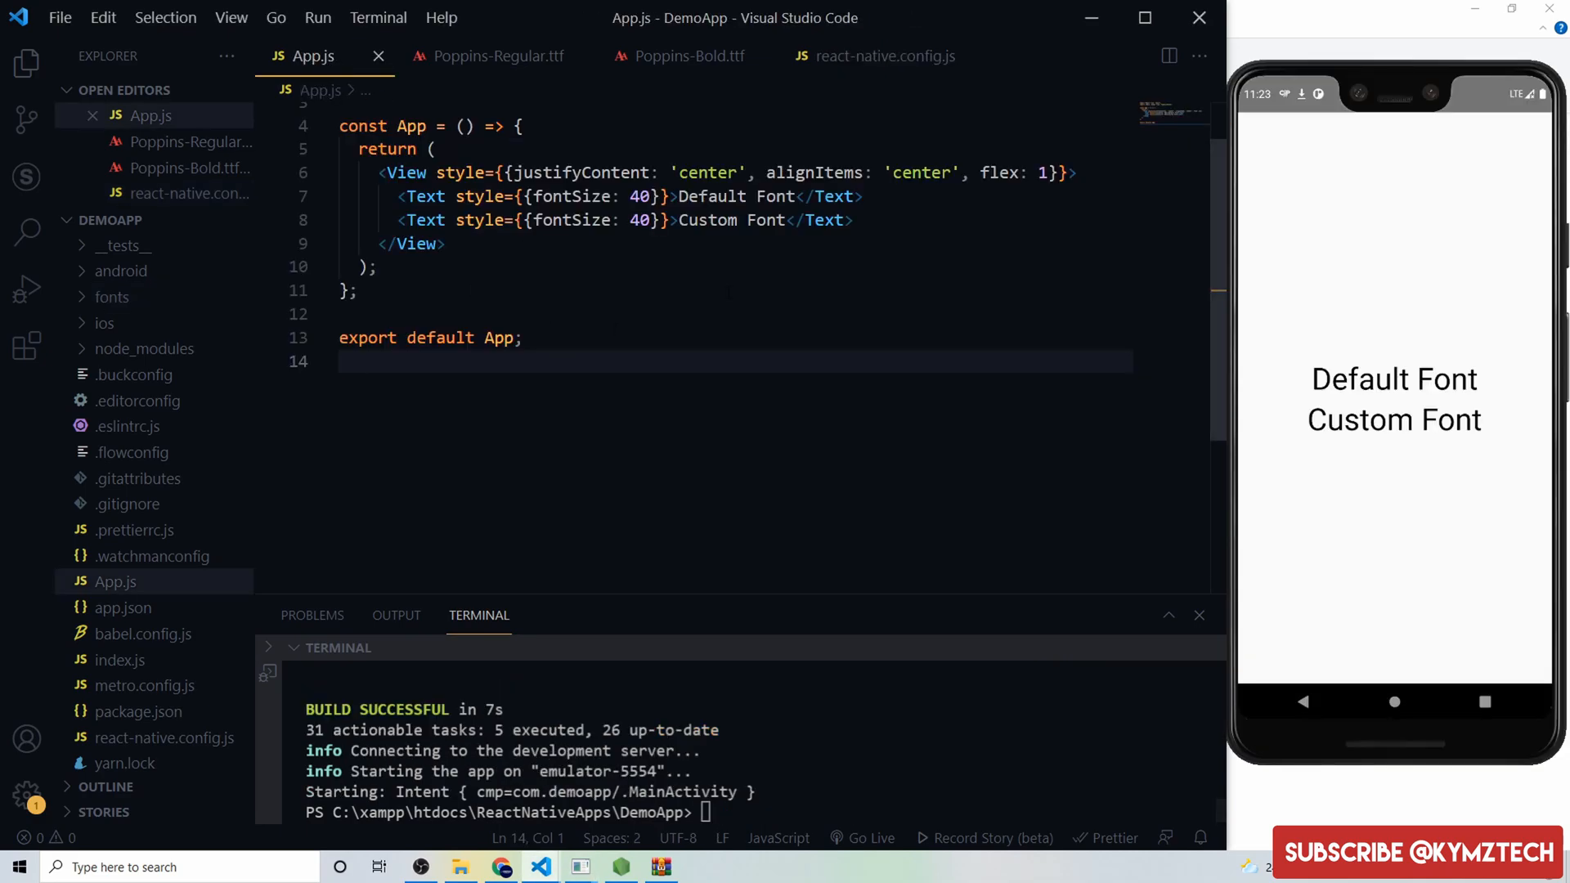
# - Give Custom Font fontFamily 'Poppins-Regular' and add a 'Poppins-Bold' Custom Font Bold line
pyautogui.click(648, 220)
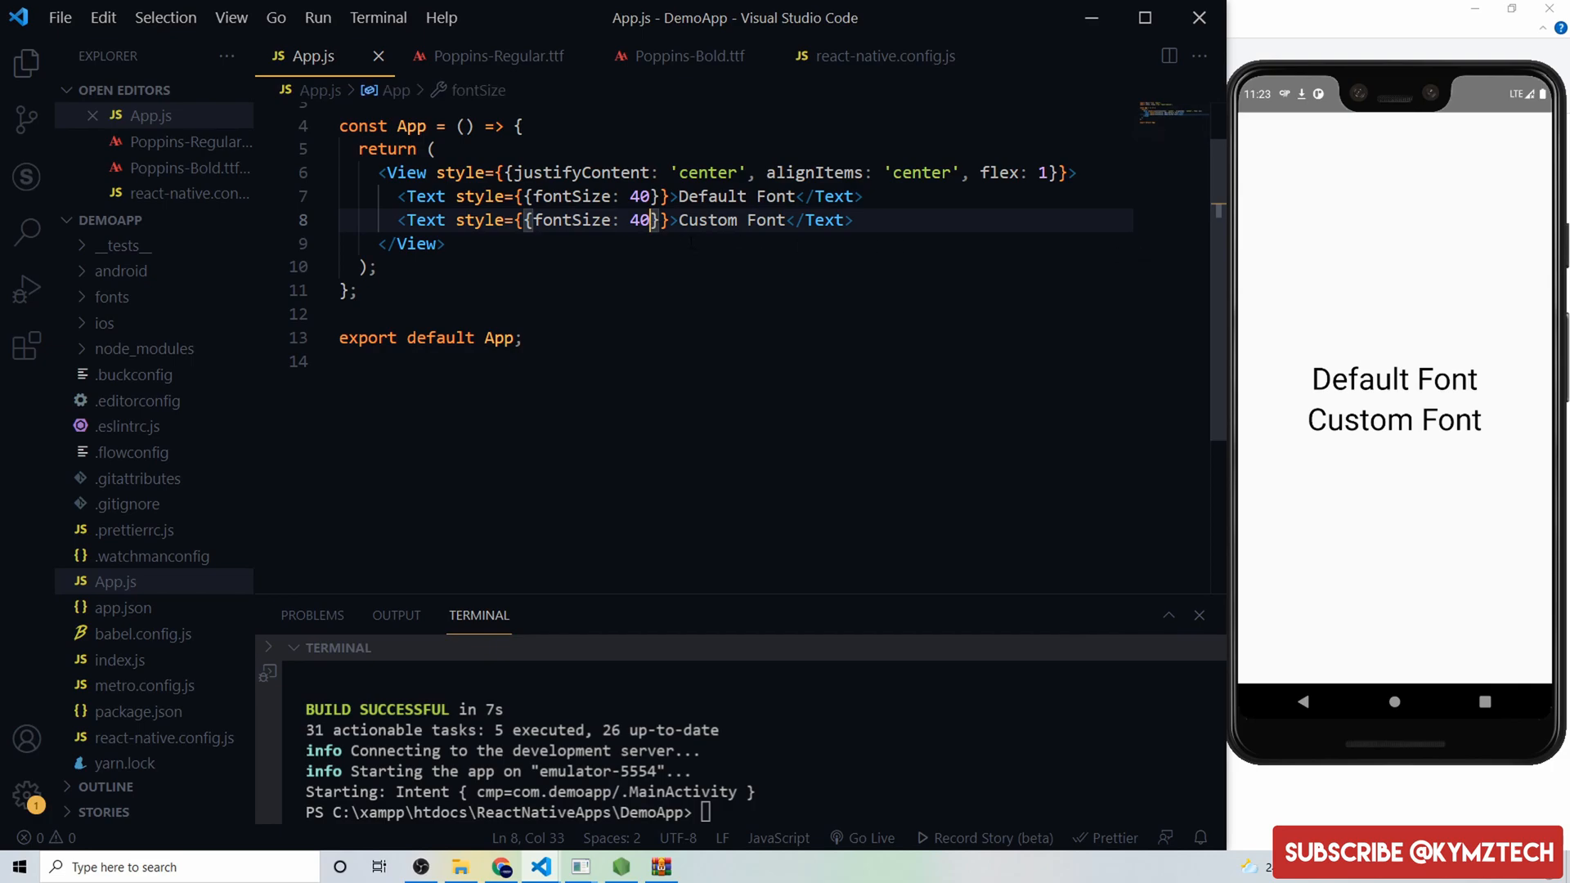
pyautogui.write(',fontFamily:"')
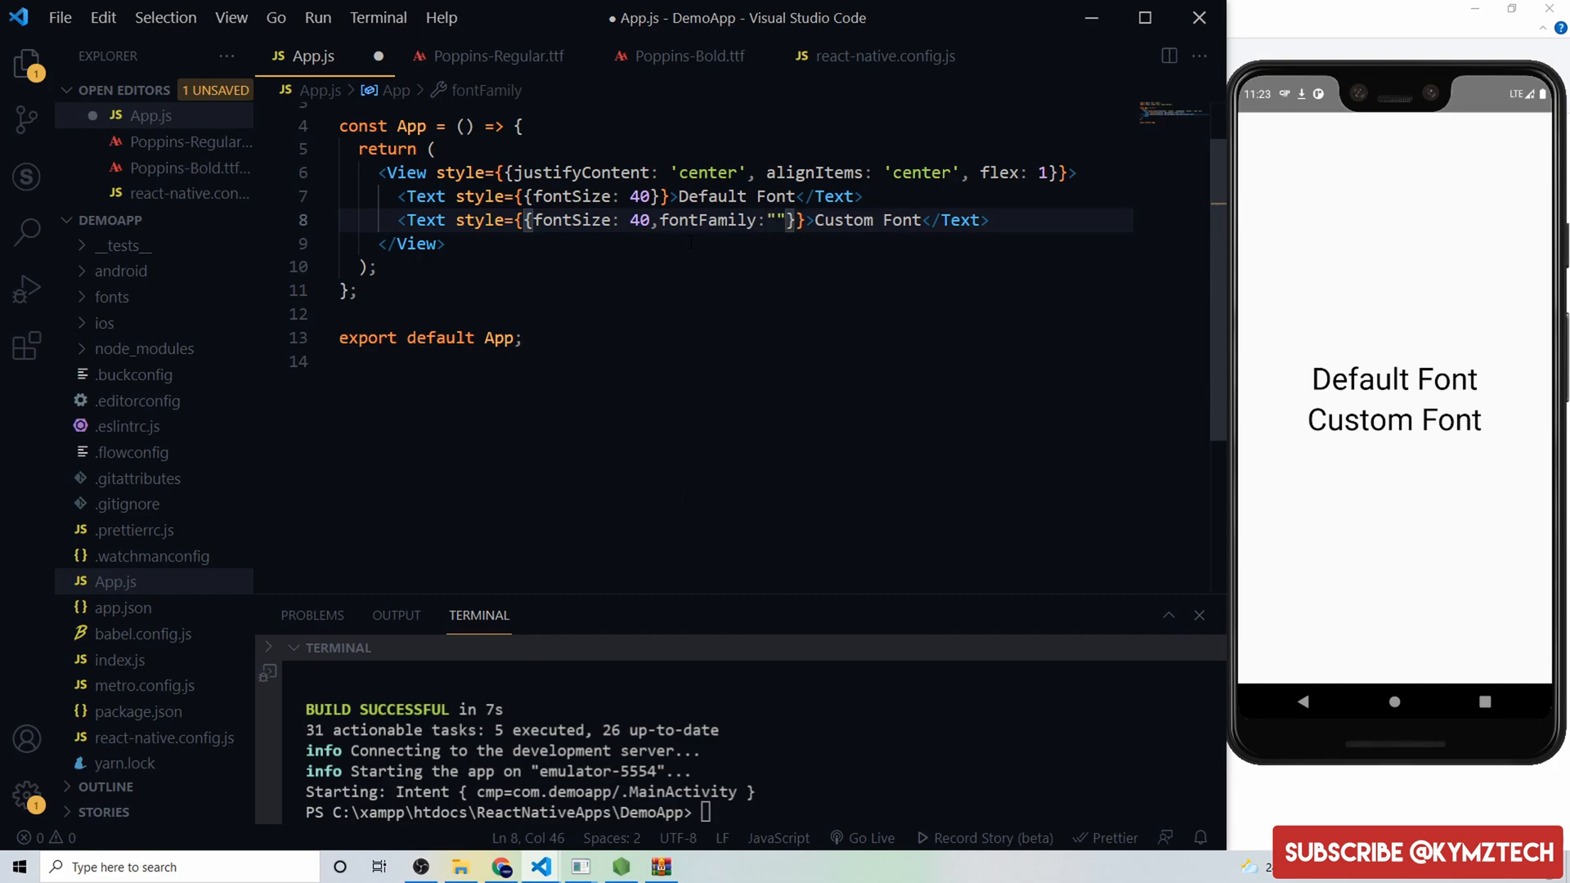
pyautogui.write('Poppins-Regular')
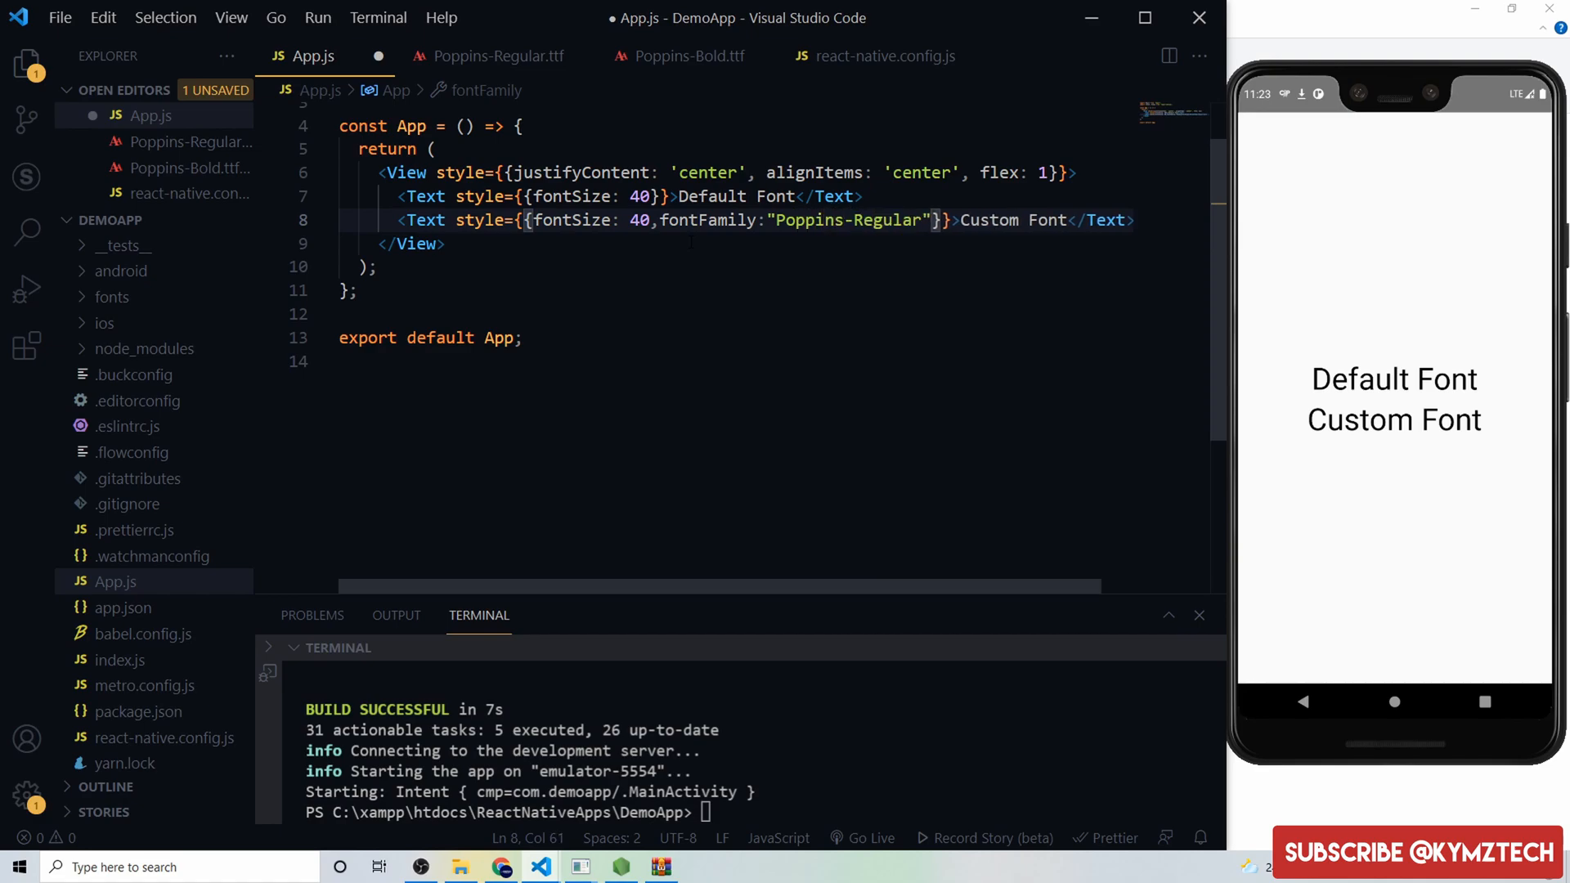
pyautogui.press('ctrl+s')
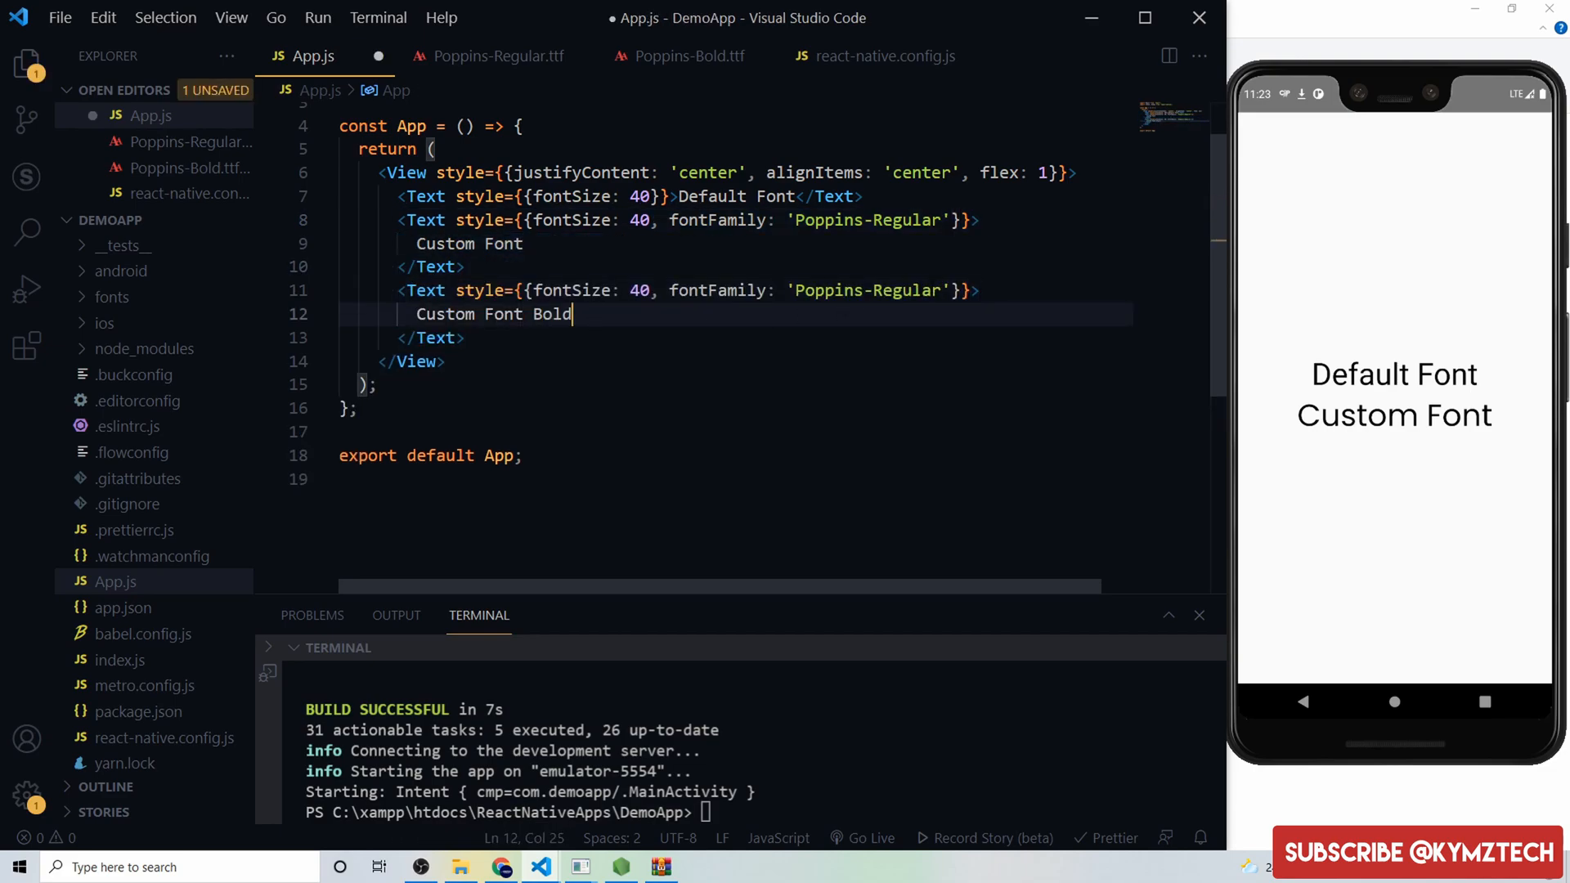
pyautogui.write('Poppins-Bold')
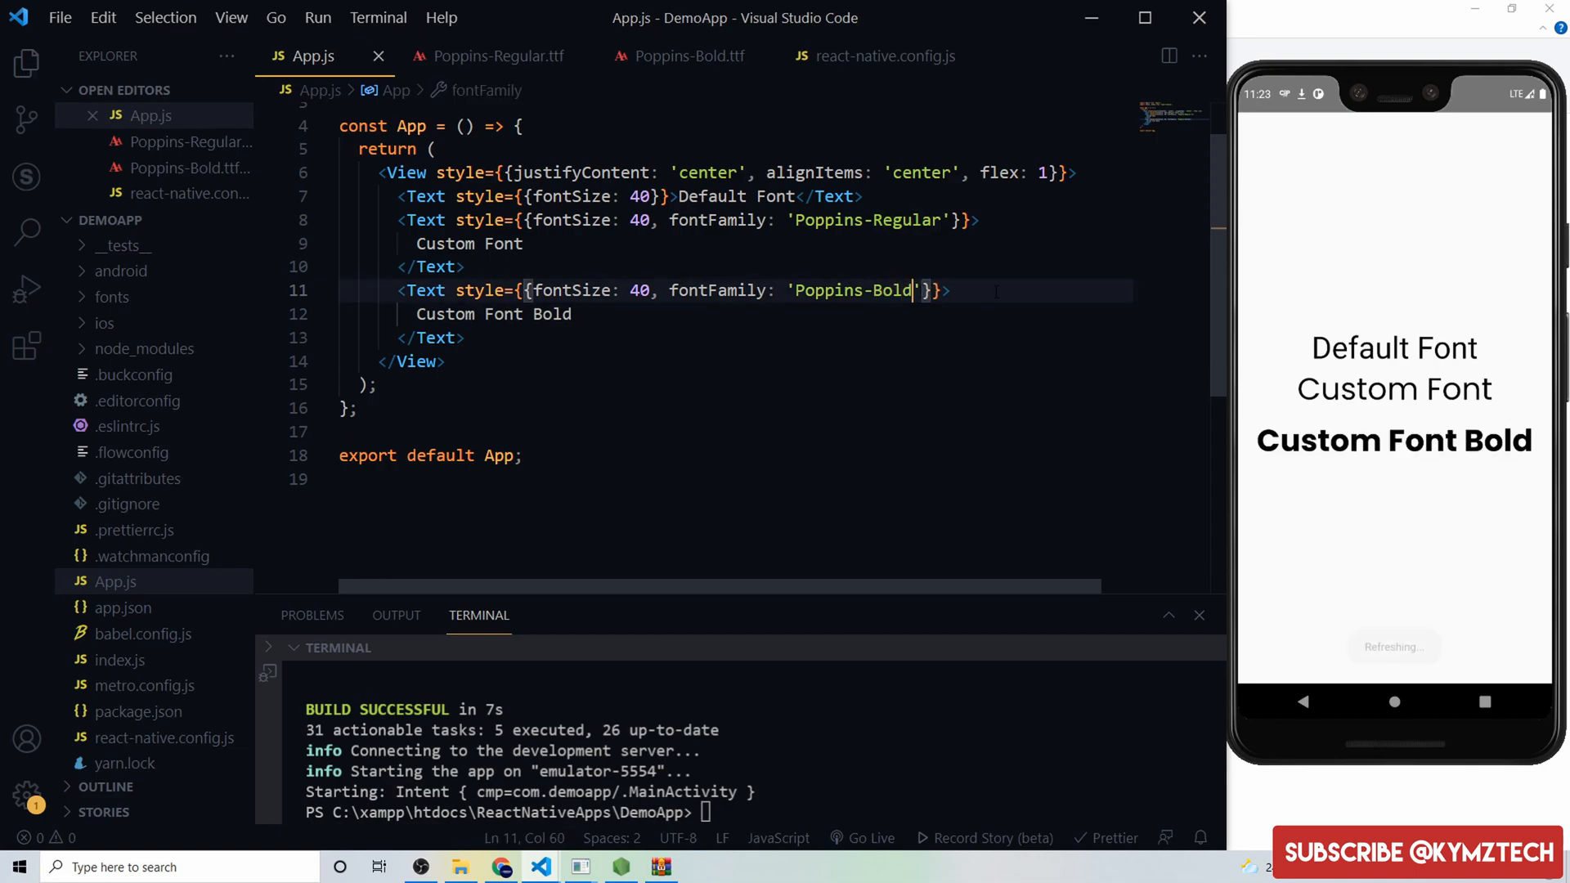